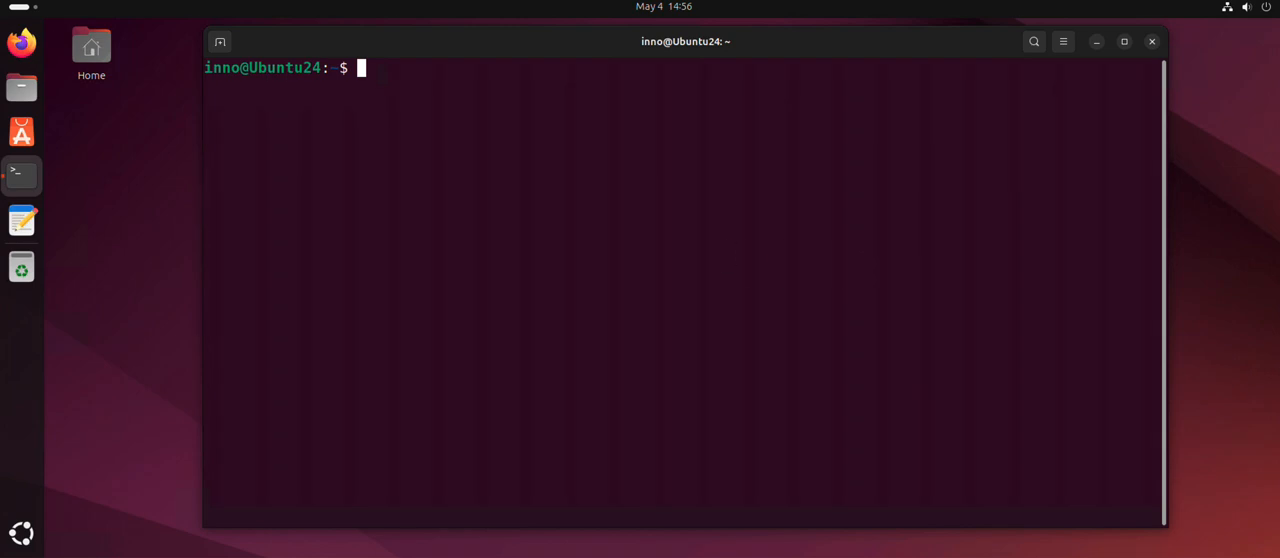
Run nmcli --version to confirm nmcli 1.46.0 is installed
type("nmcli")
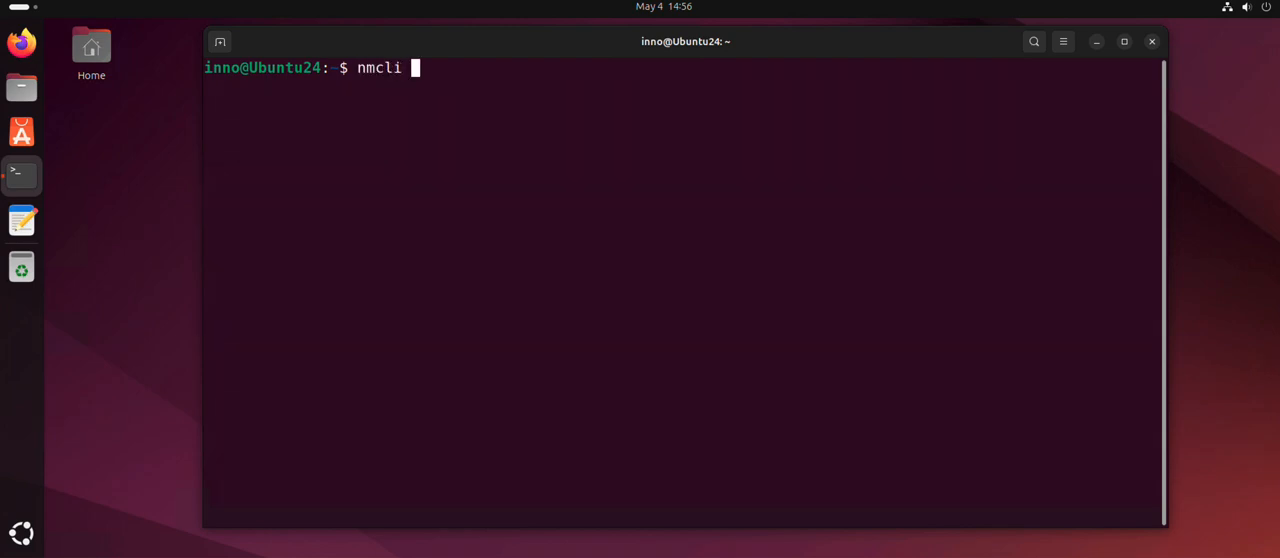
type("--versi")
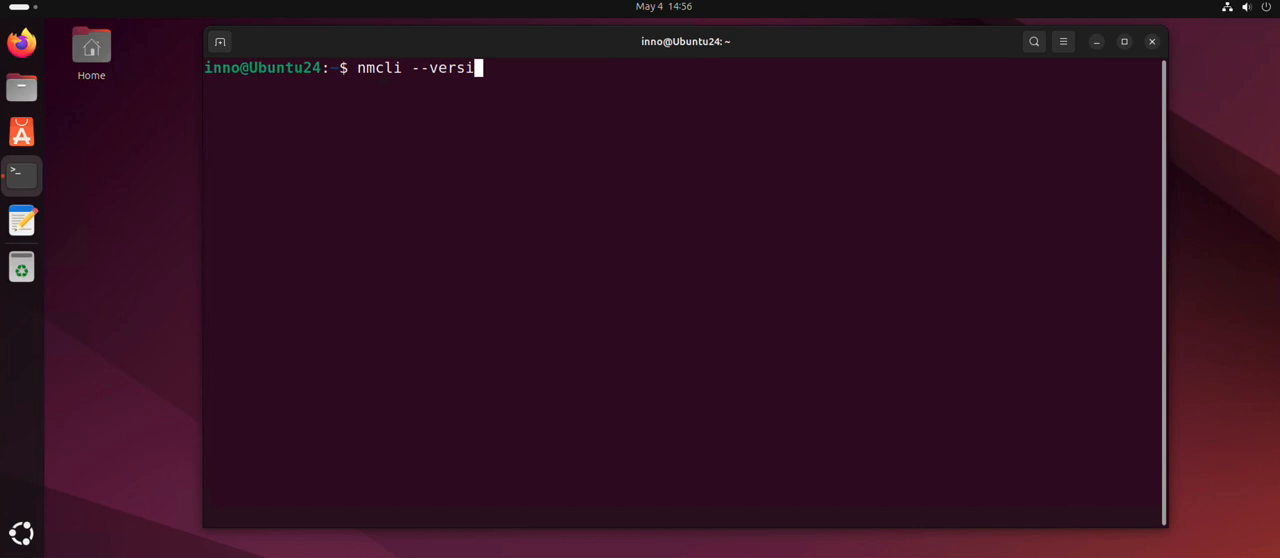
key("Return")
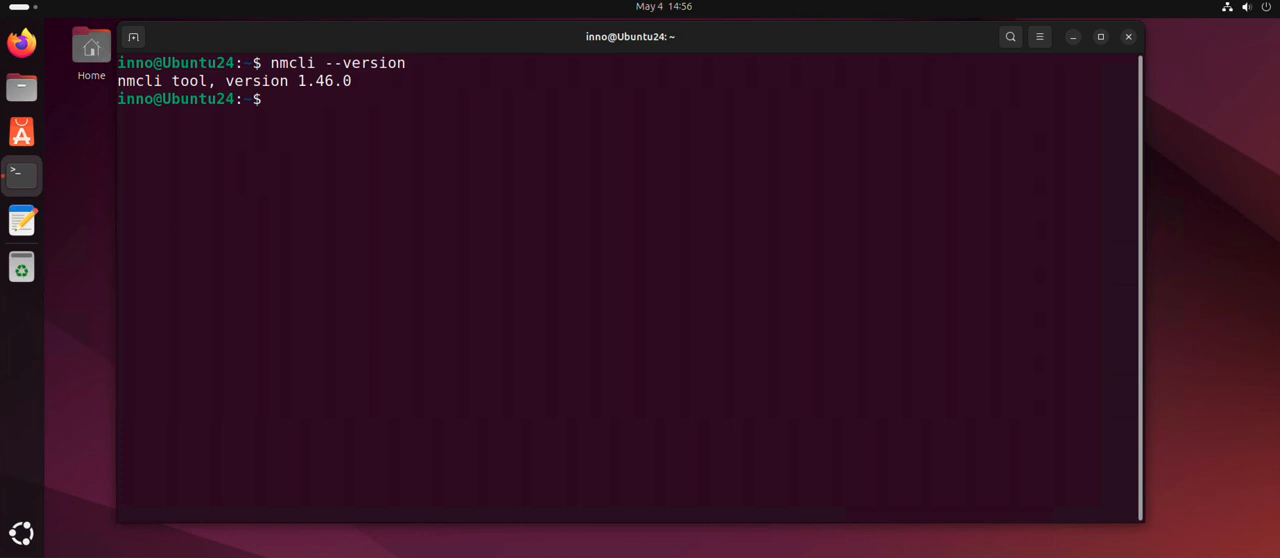
mouse_move(592, 149)
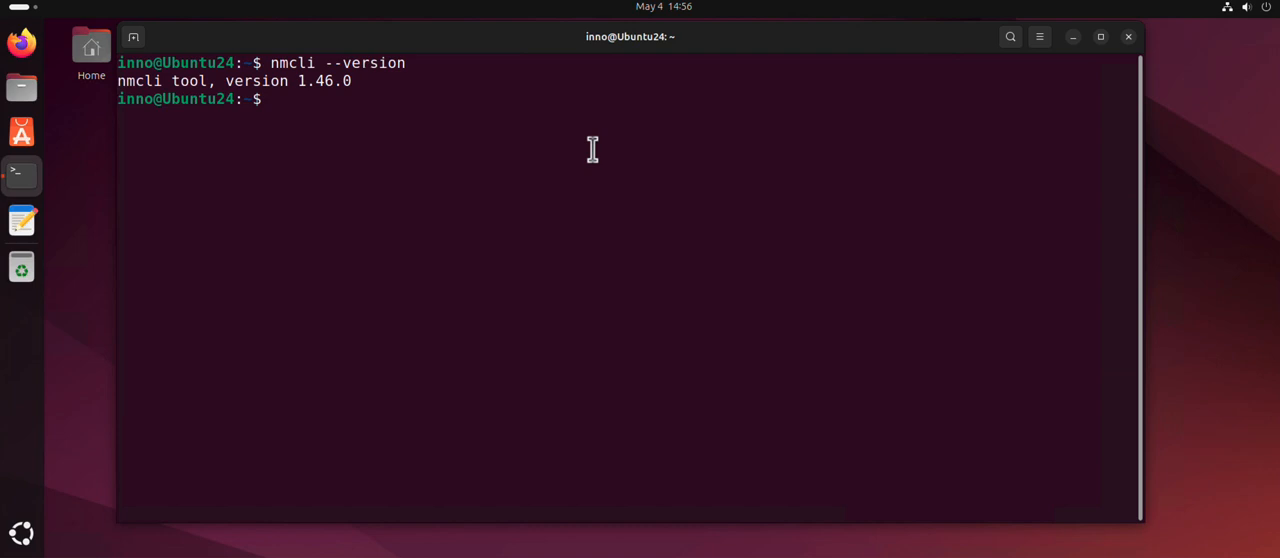
List connections, copy the netplan-ens33 name, and review addresses showing ens33 at 172.16.1.201
type("n")
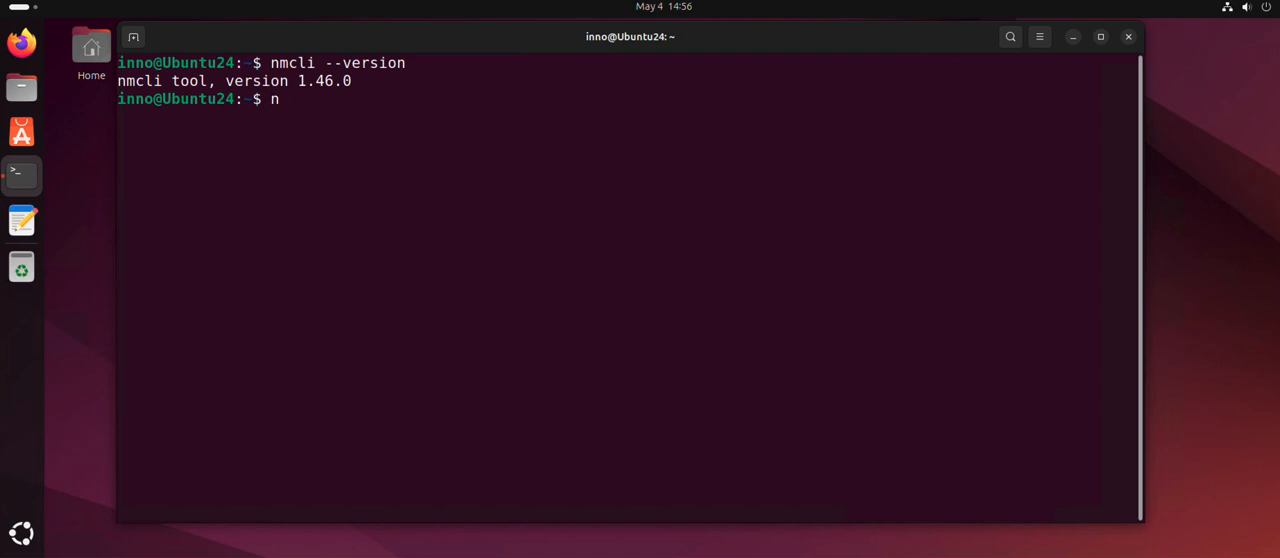
type("mcli connection show")
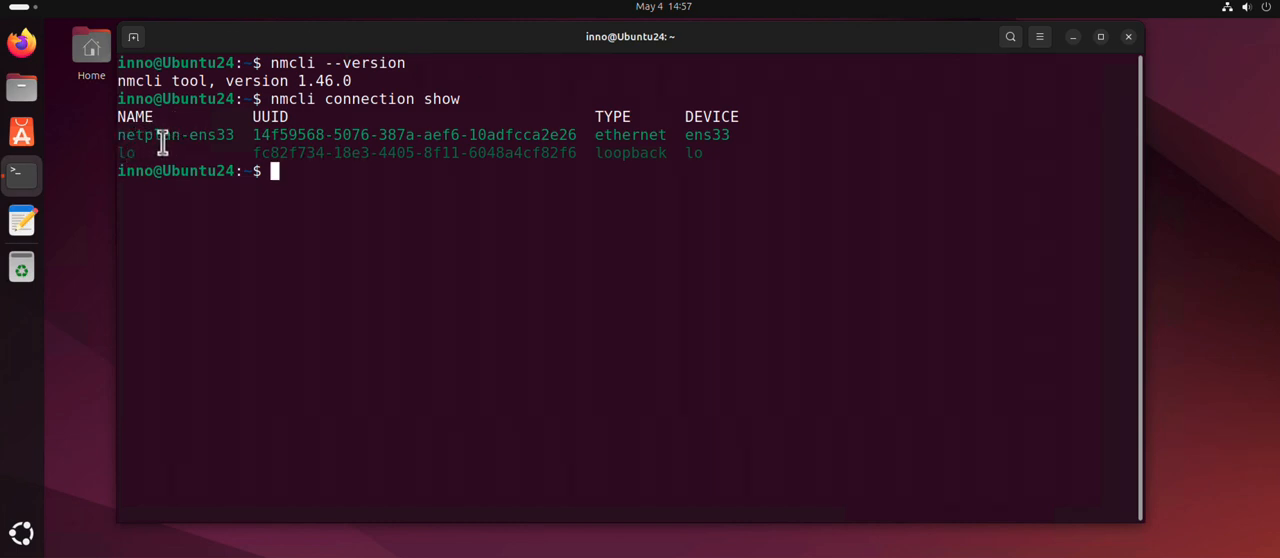
double_click(175, 134)
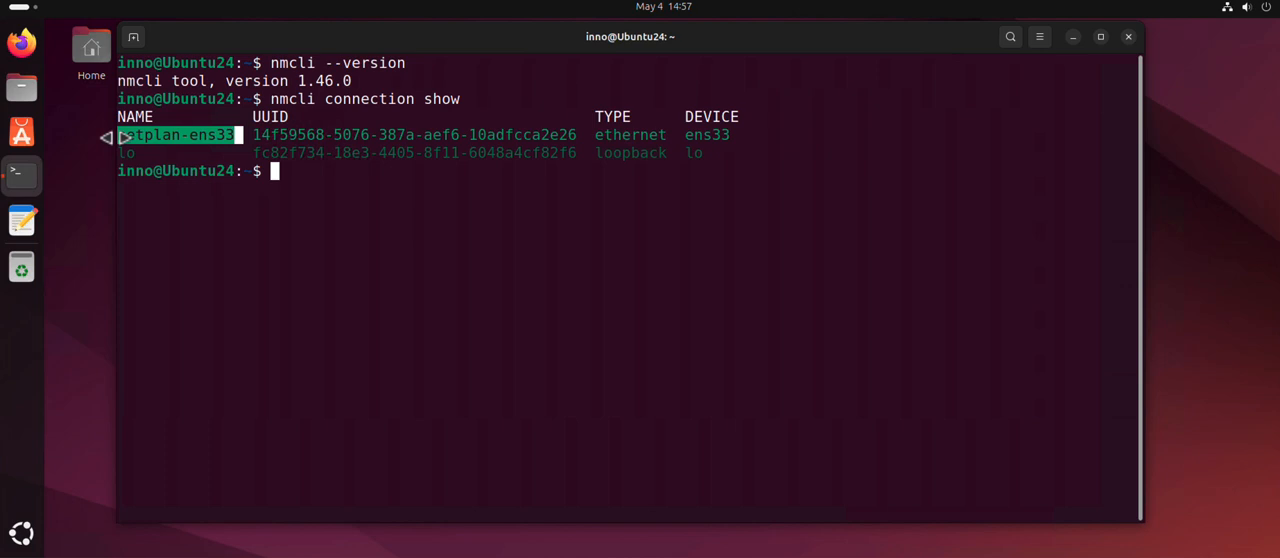
type("ip address")
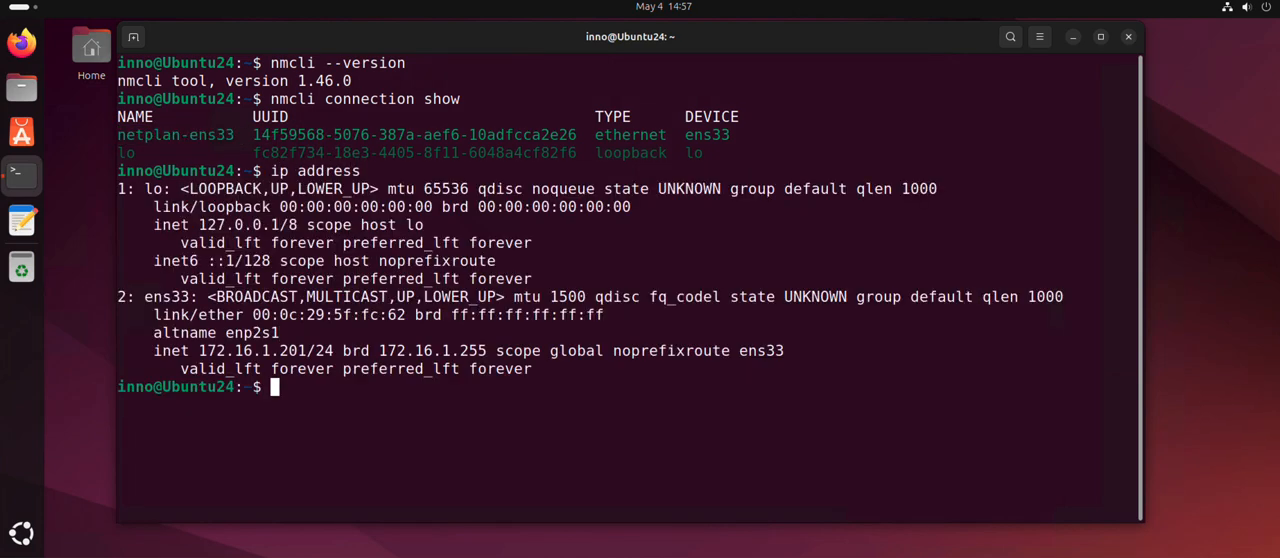
double_click(706, 135)
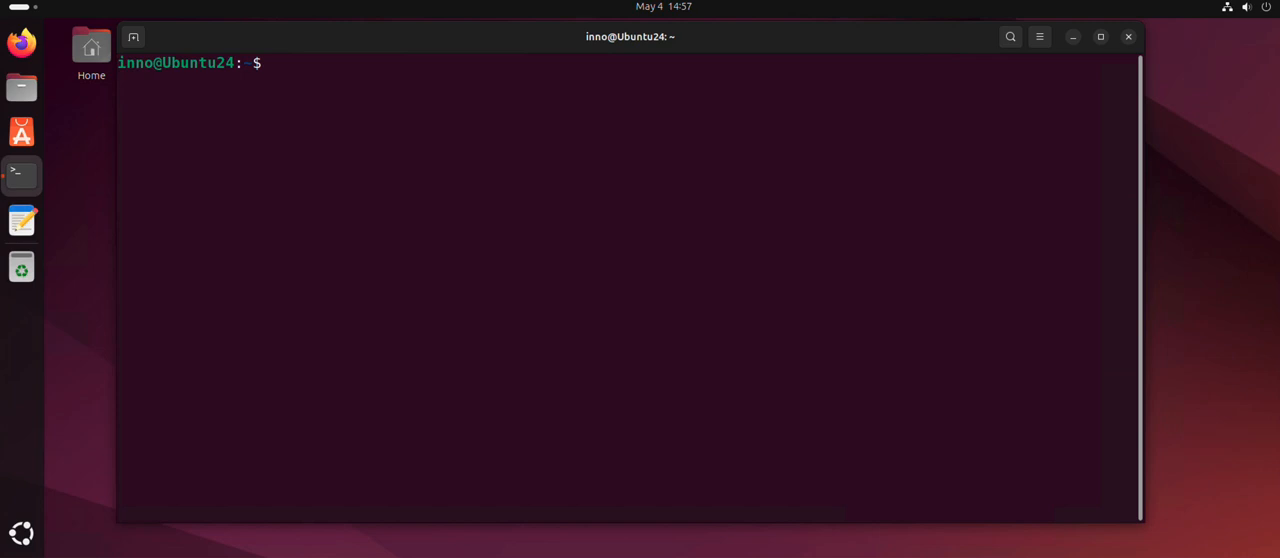
Compose the netplan-ens33 modify command: manual 172.16.1.200/24, gateway 172.16.1.4, DNS 8.8.8.8, 1.1.1.1
type("clear")
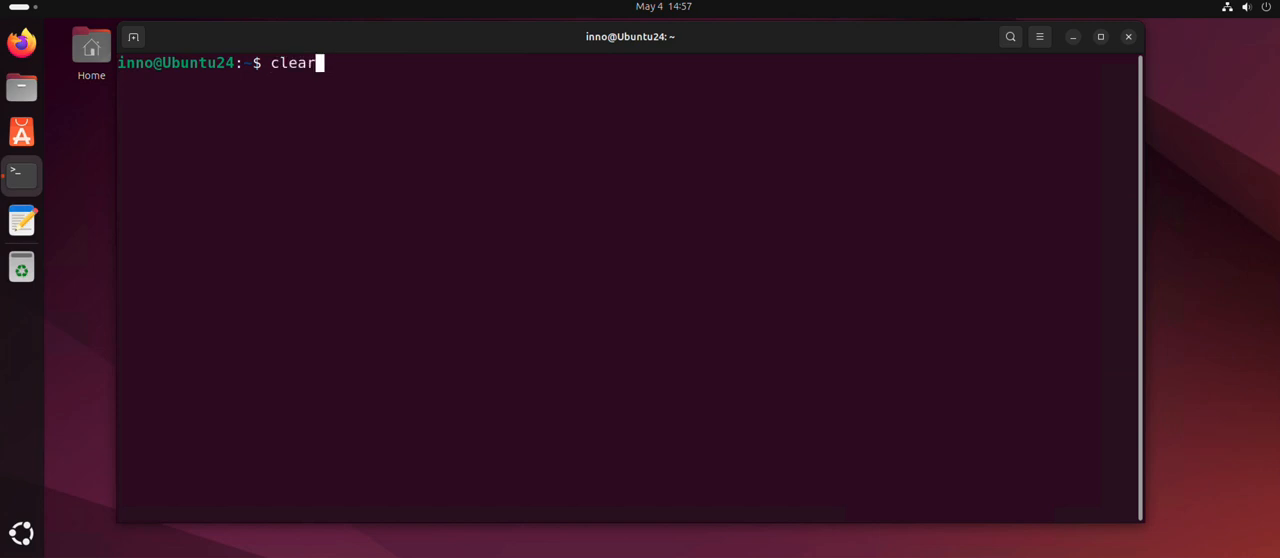
type("nmcli --version")
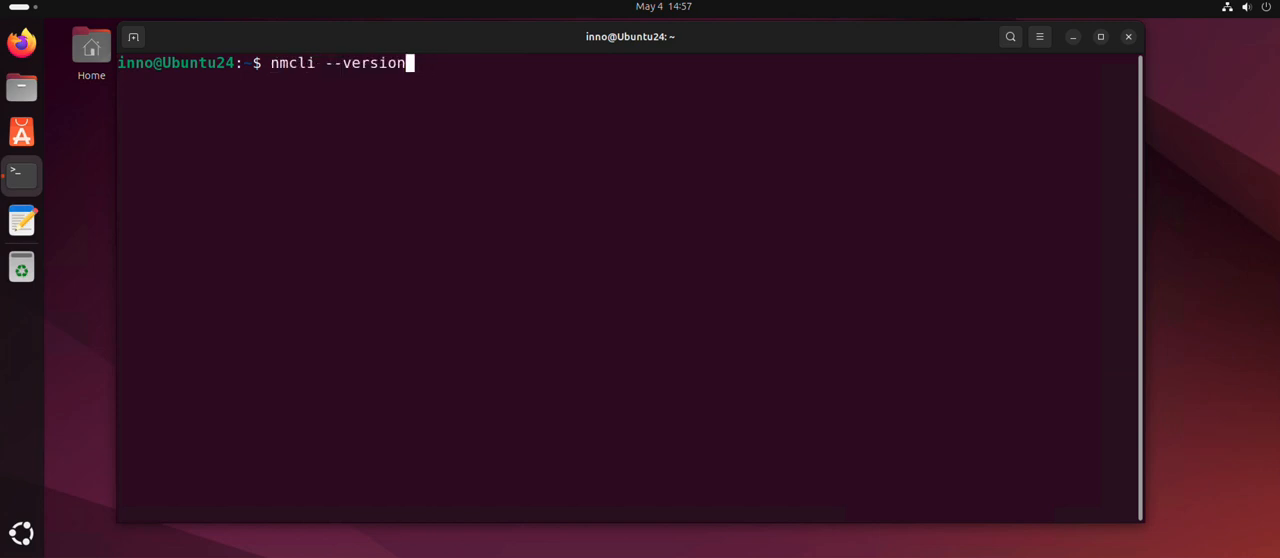
type("sudo nmcli connection up  netplan-ens33")
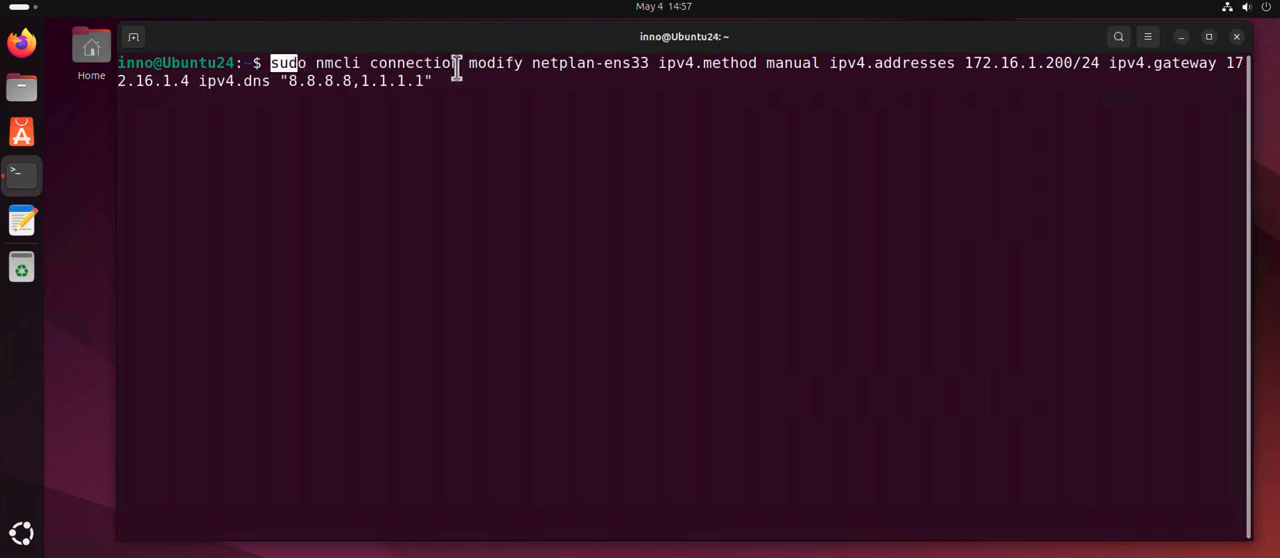
mouse_move(533, 63)
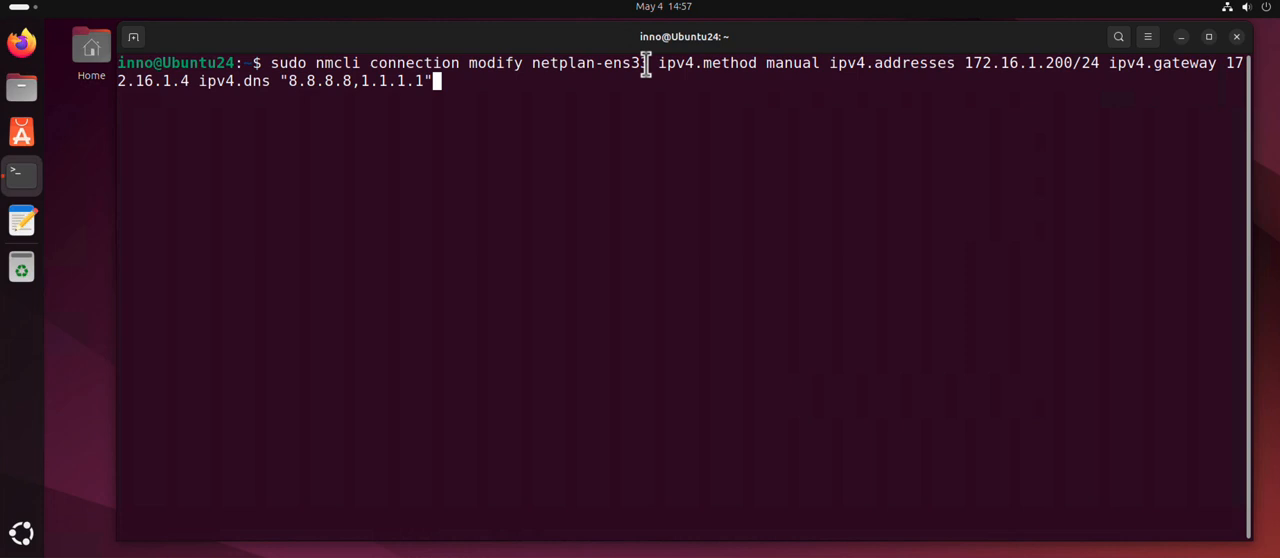
double_click(624, 63)
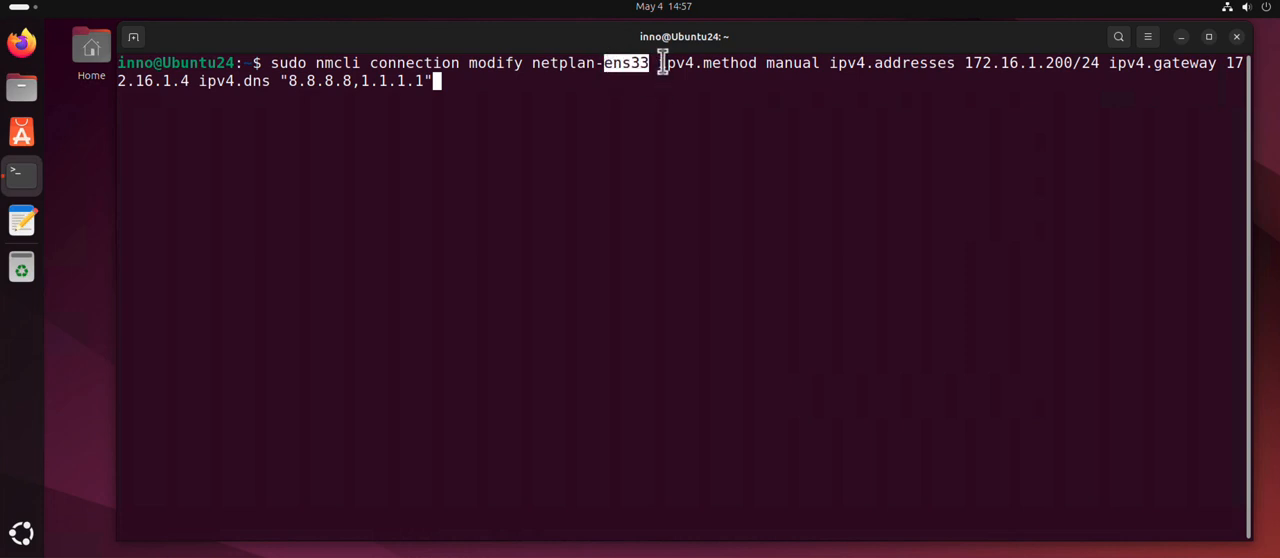
double_click(690, 62)
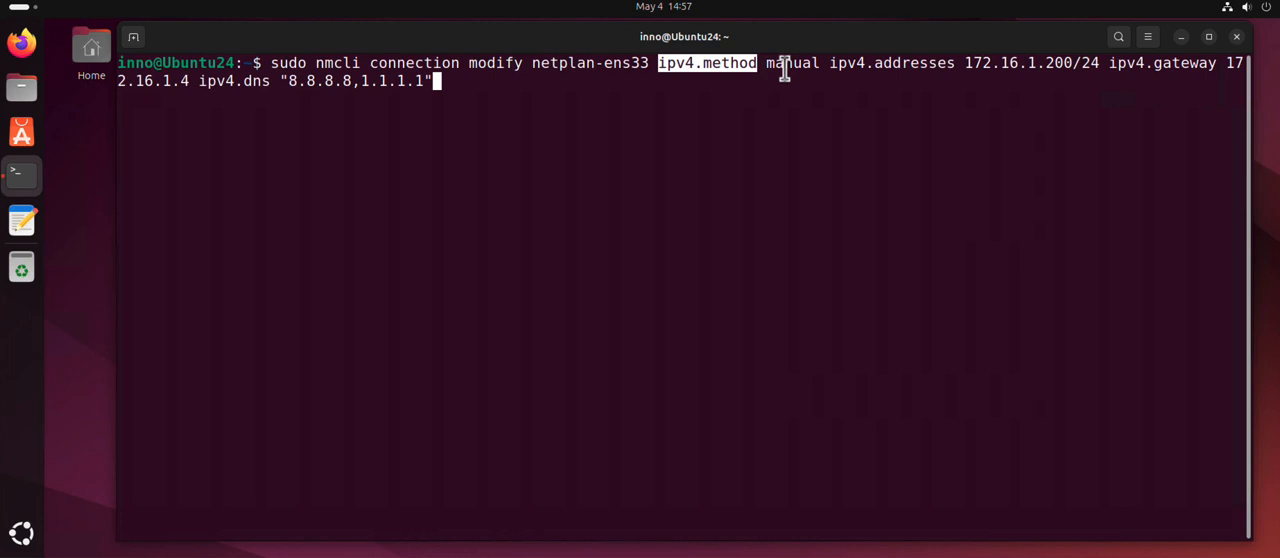
double_click(790, 62)
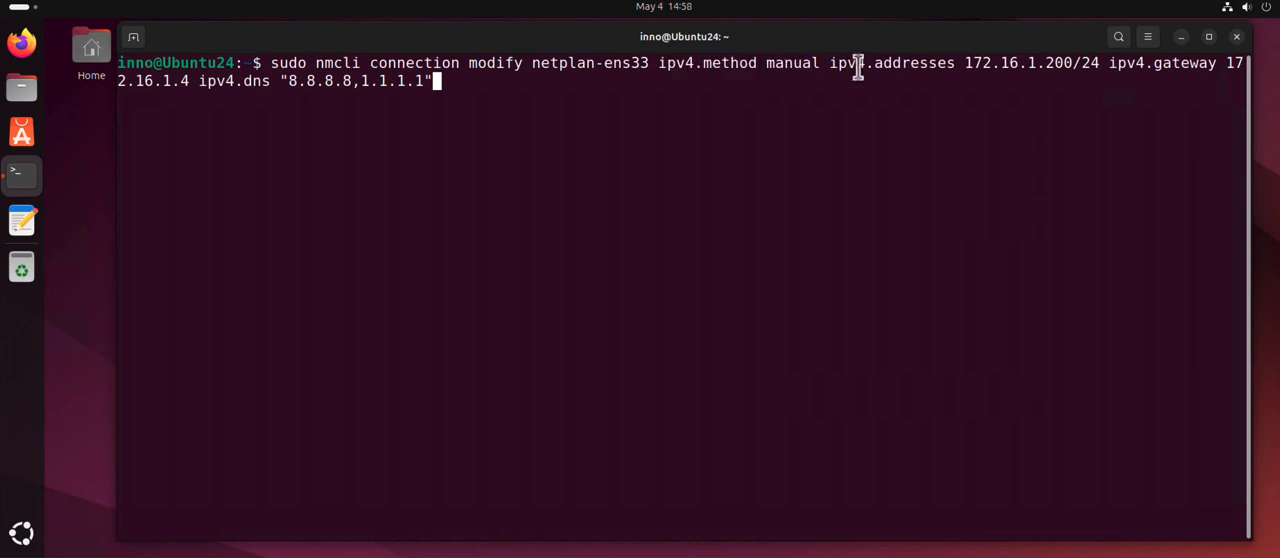
mouse_move(1091, 67)
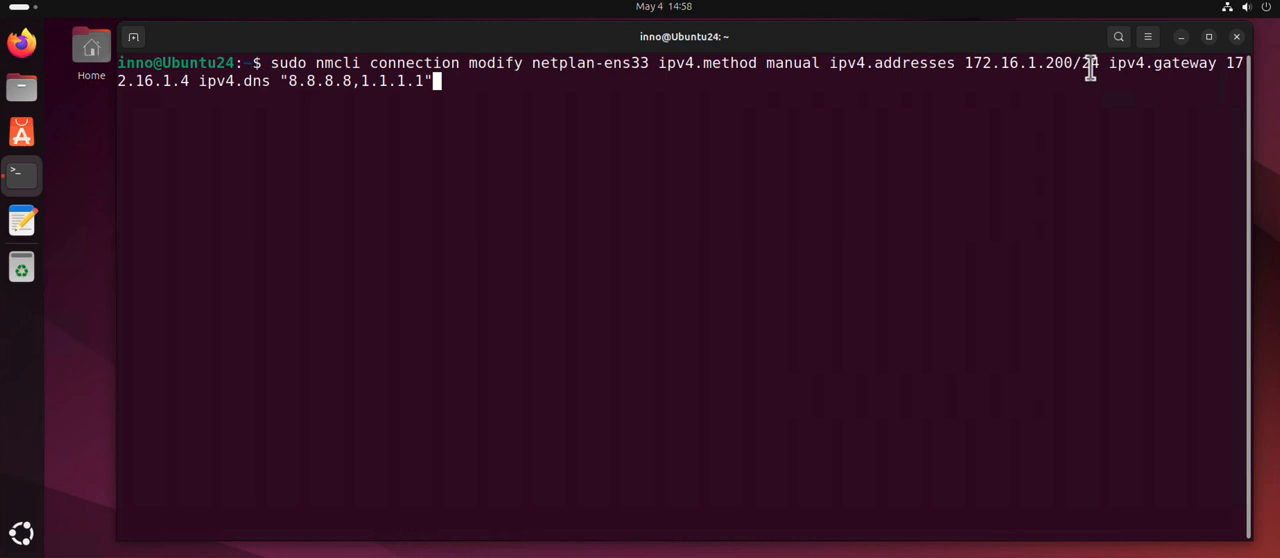
mouse_move(1068, 62)
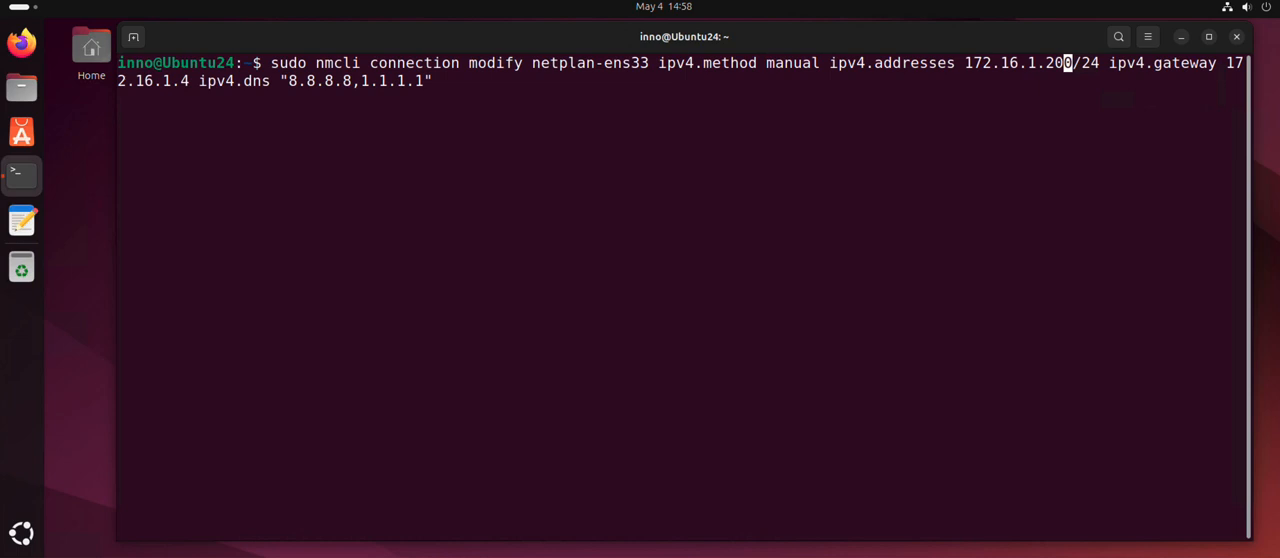
Change the command's address to 172.16.1.211/24 and run it
key("BackSpace")
type("11")
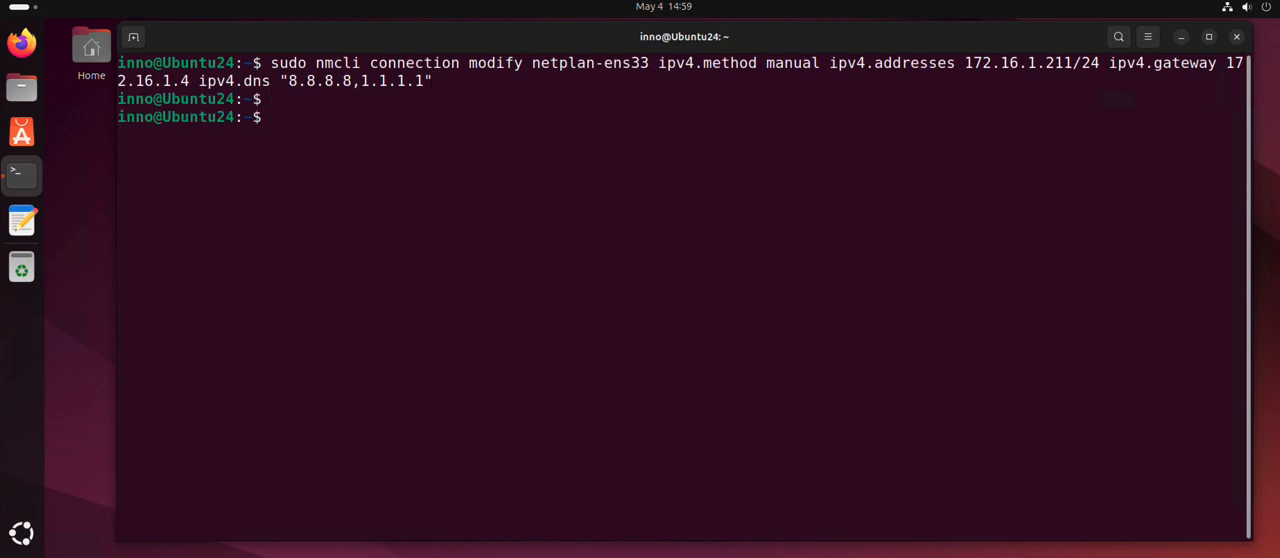
Run ip address, see ens33 still at 172.16.1.201, and clear the terminal
type("ip address")
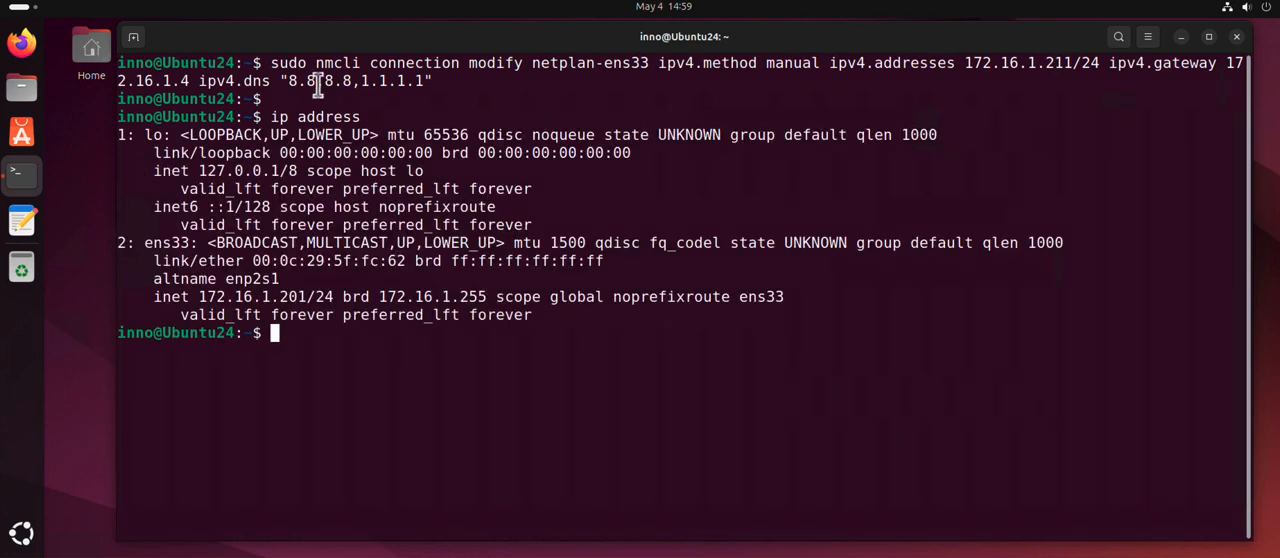
double_click(294, 296)
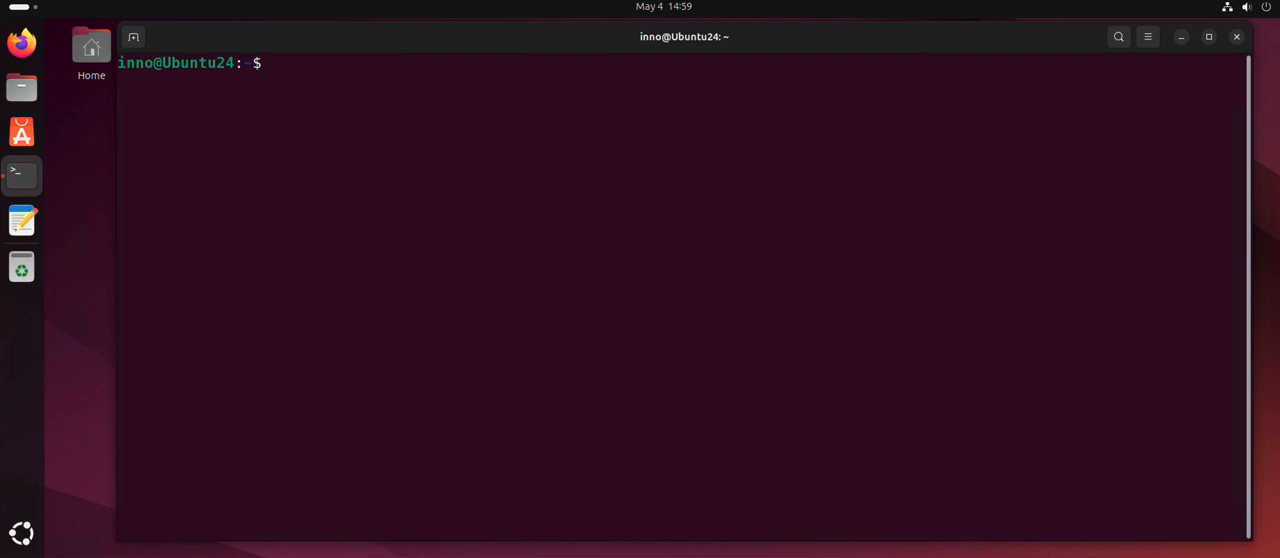
List connections, then bring netplan-ens33 down with sudo nmcli connection down and the pasted name
type("nm")
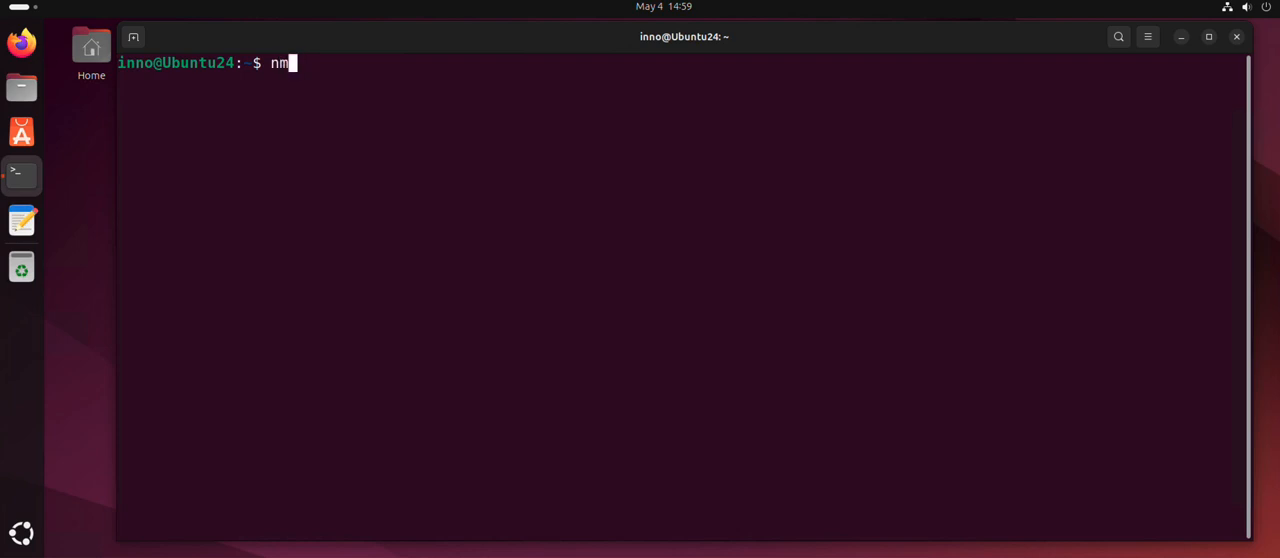
type("cli connection show")
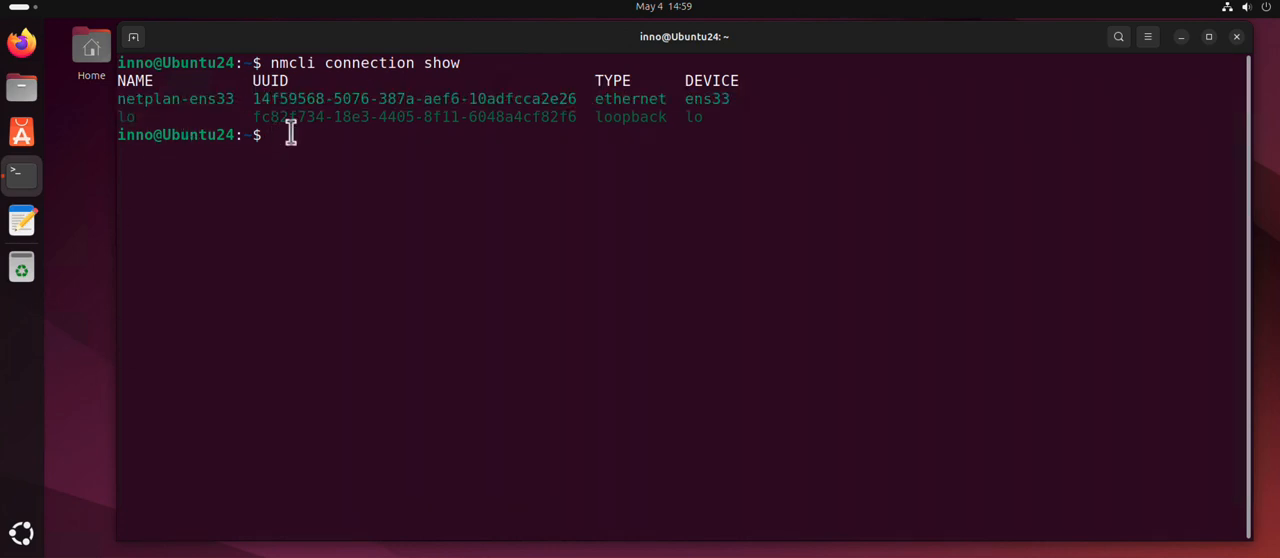
type("sudo nmcl")
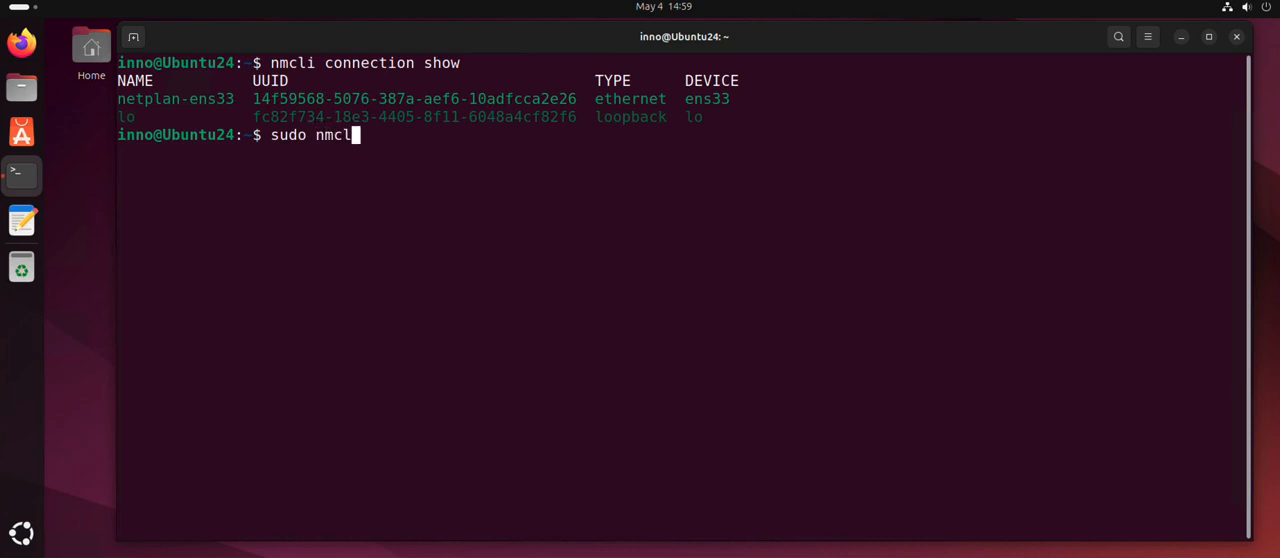
type("conne")
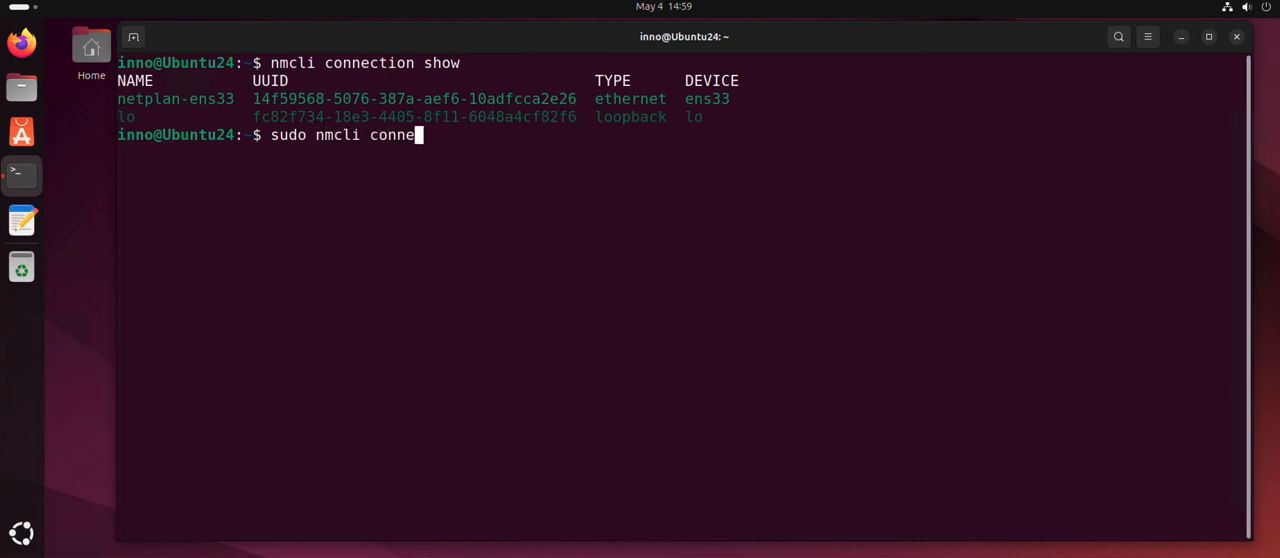
type("ction down")
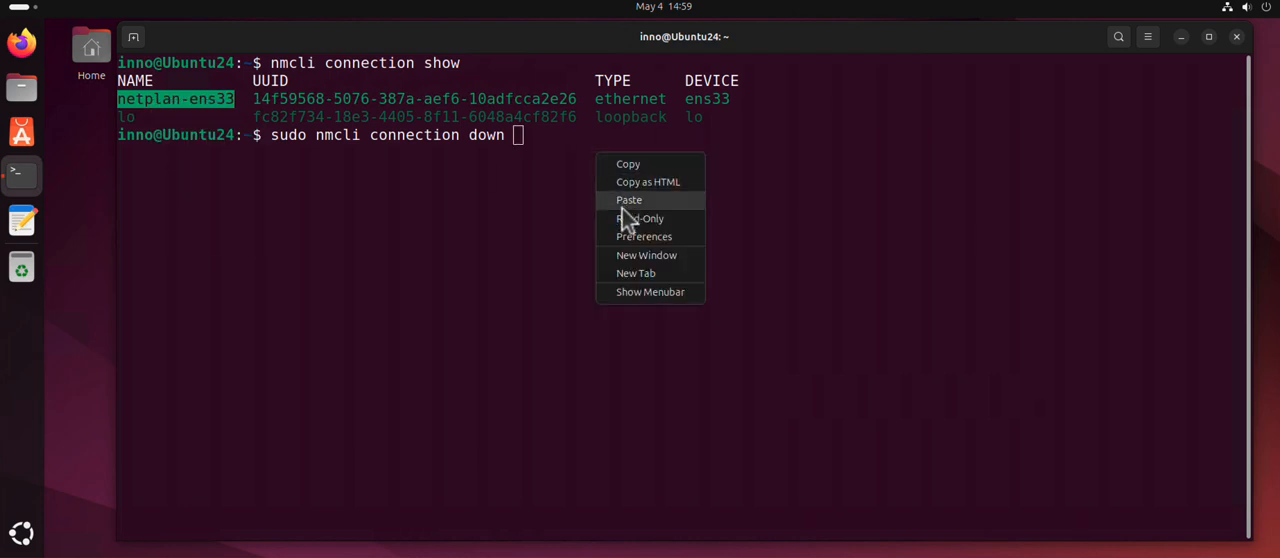
left_click(629, 200)
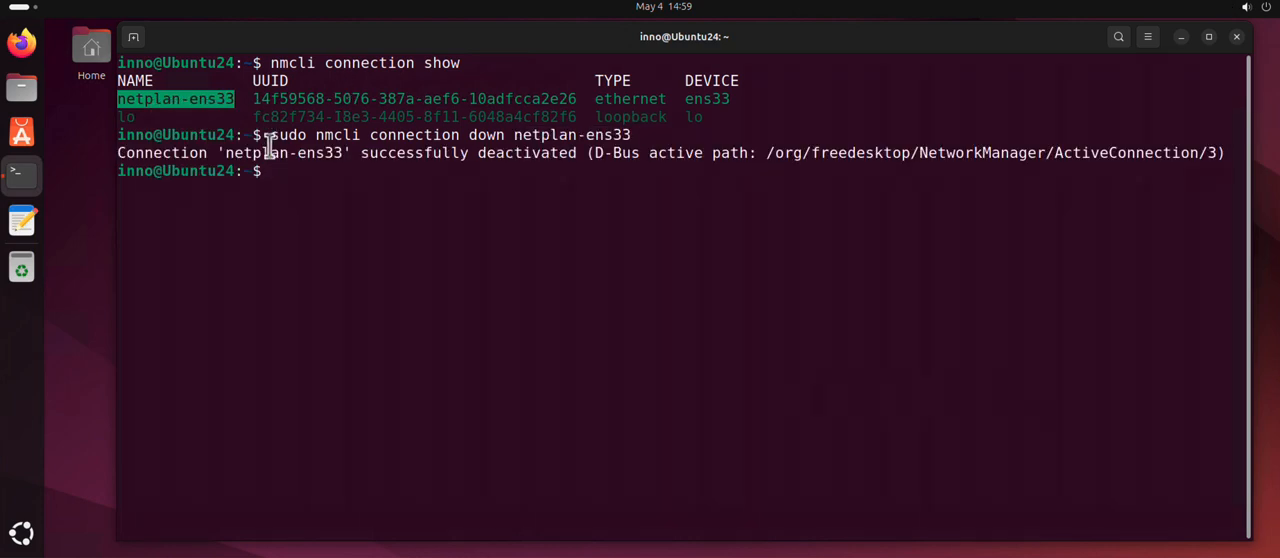
mouse_move(341, 194)
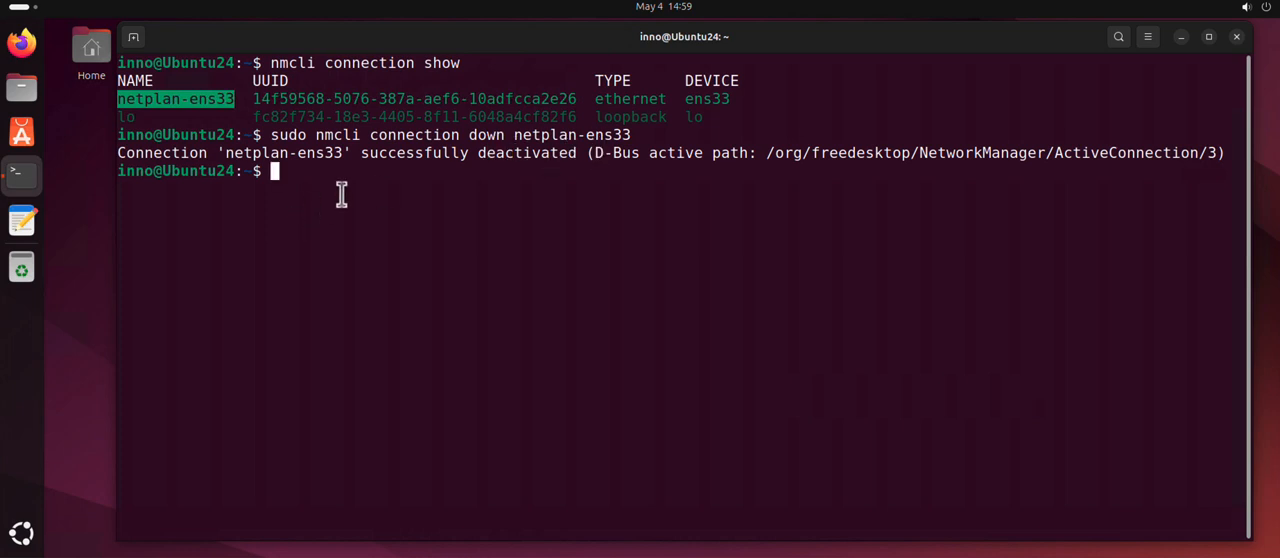
Confirm ens33 has no IPv4 address, then reactivate netplan-ens33 with nmcli connection up
type("clear")
type("ip addres")
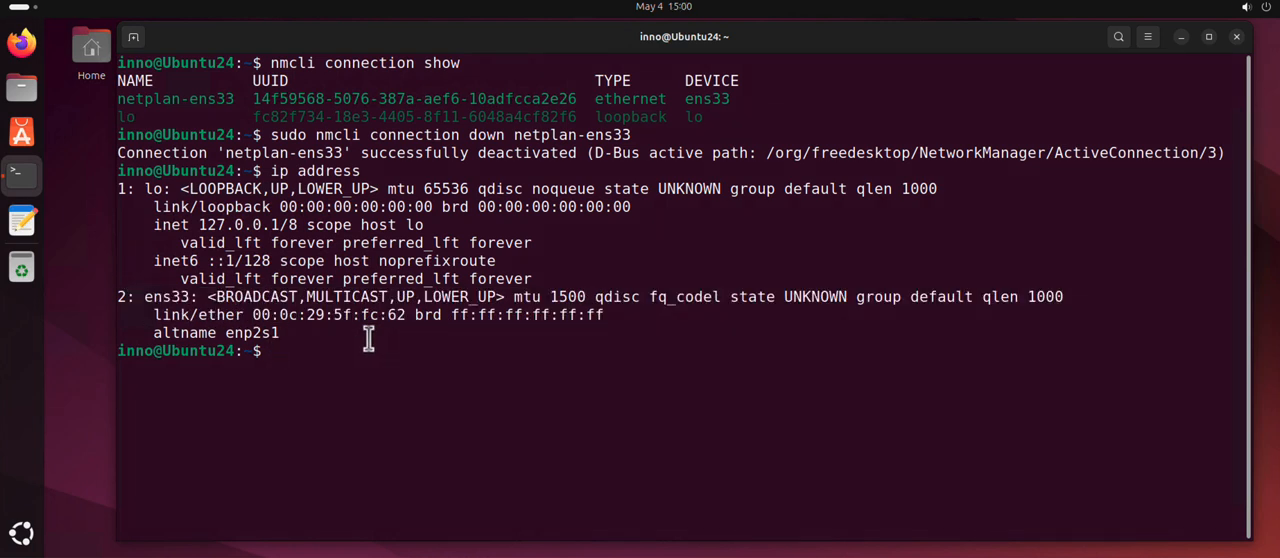
type("sudo nmcli connection down netplan-ens33")
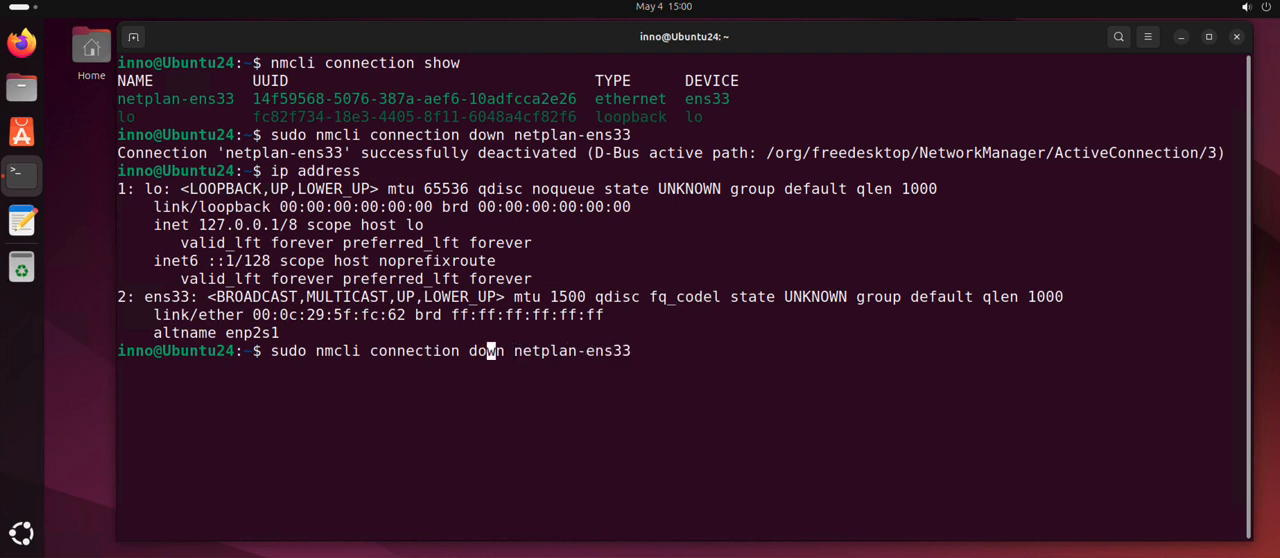
key("BackSpace")
type("up")
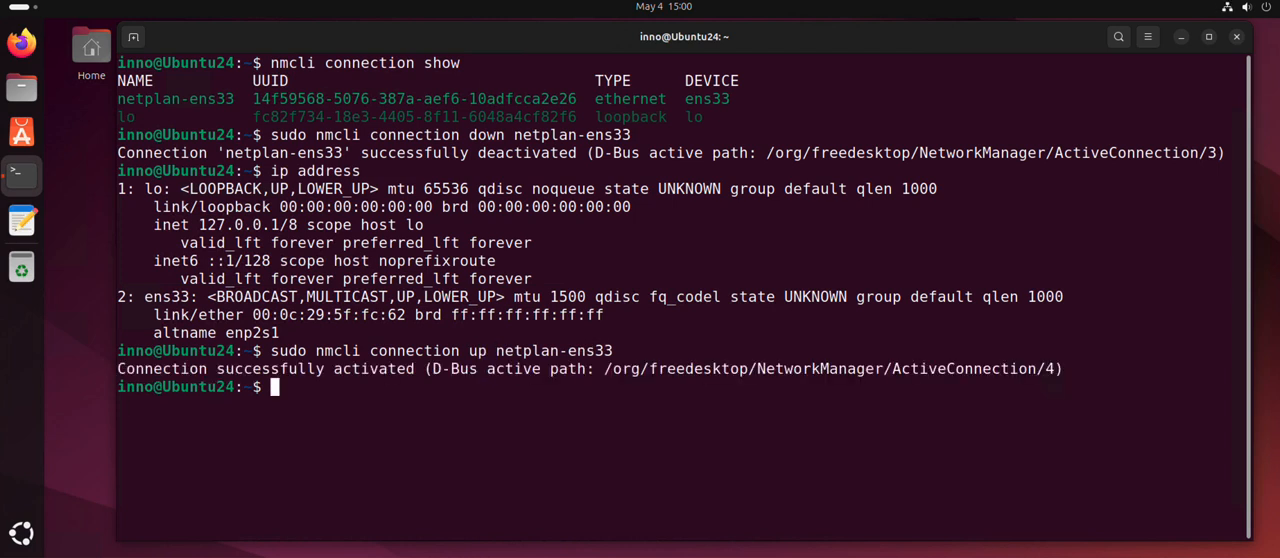
Run ip address to see ens33 at 172.16.1.211/24, then clear the terminal
double_click(373, 369)
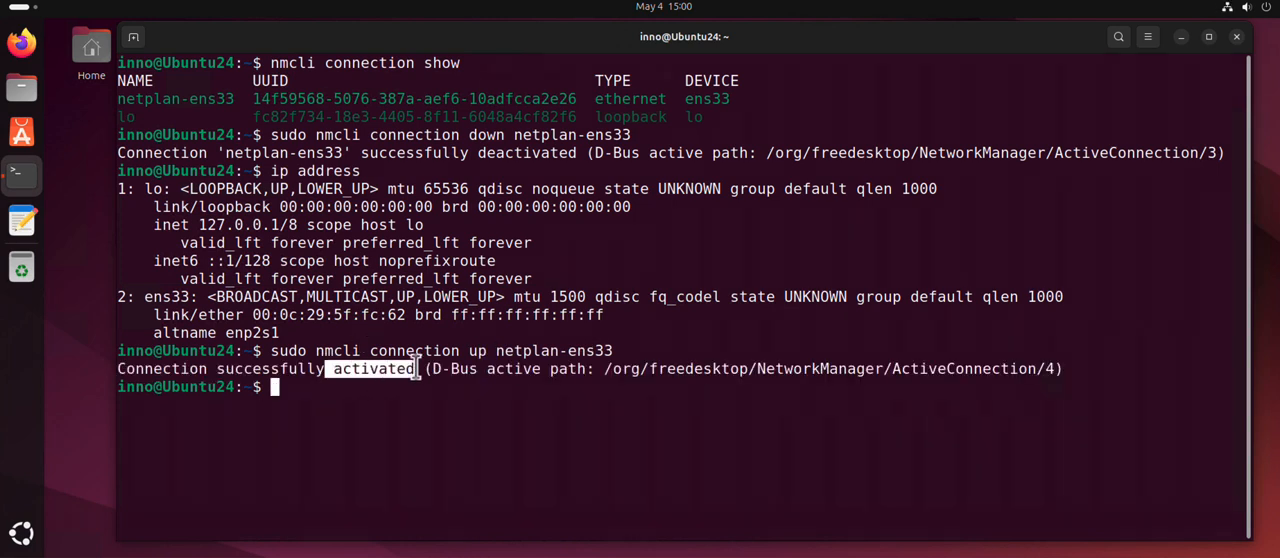
type("ip address")
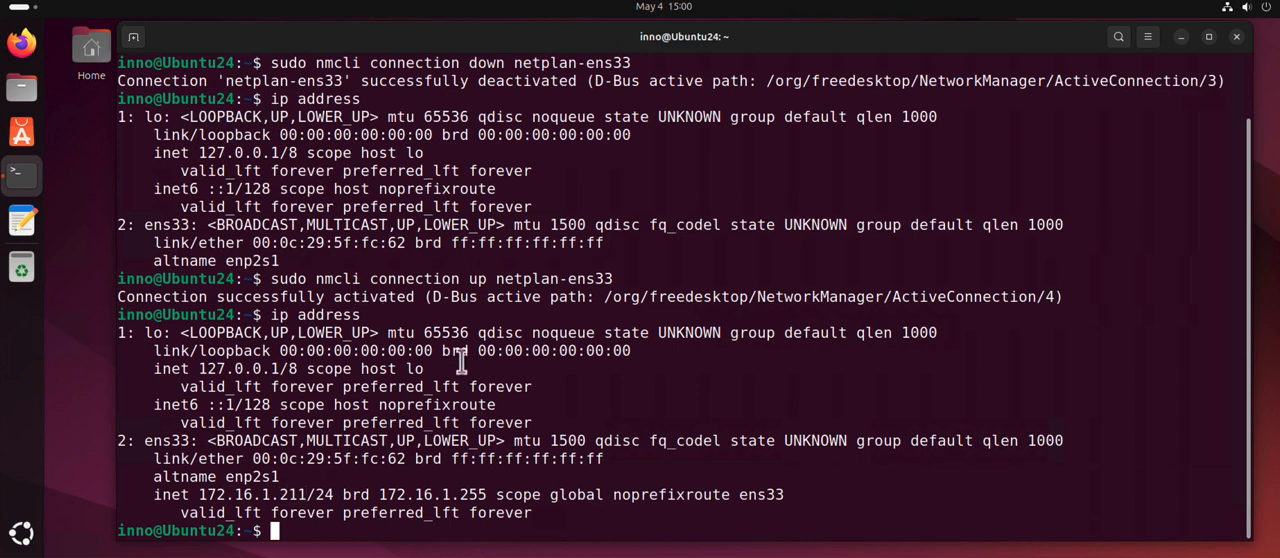
type("clear")
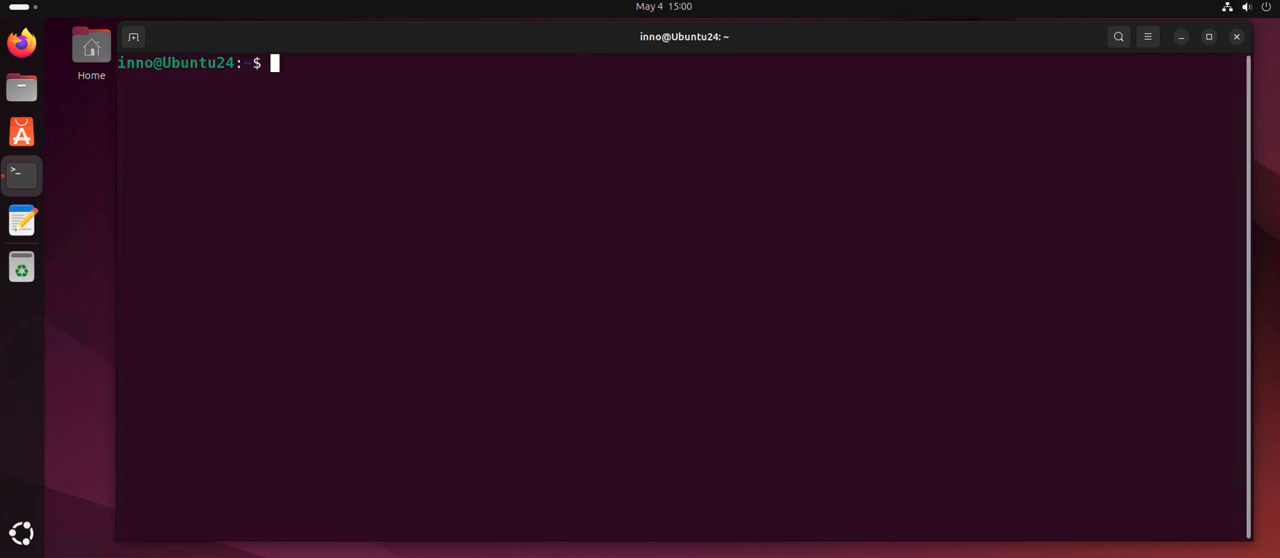
Minimize the terminal and open GNOME Settings' Network page from the system menu
left_click(1236, 37)
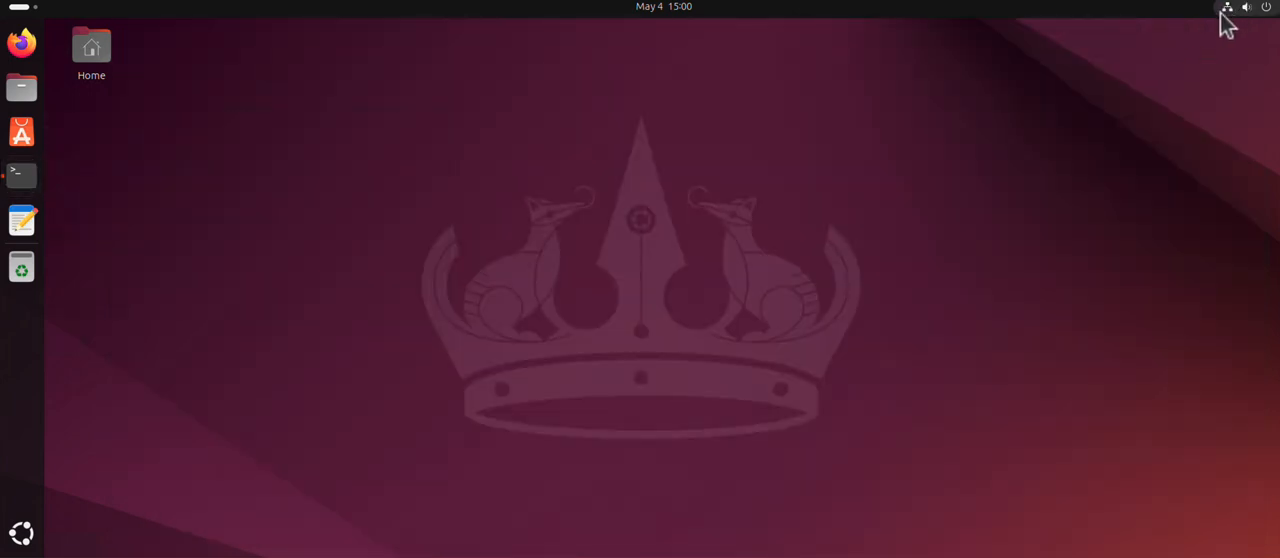
left_click(1227, 7)
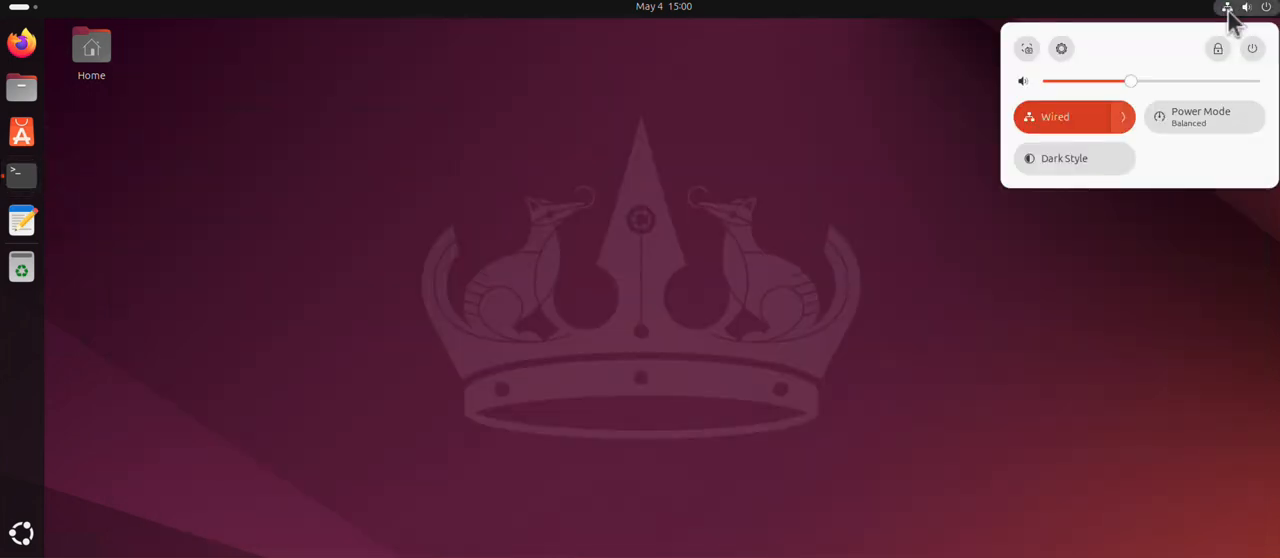
mouse_move(1170, 65)
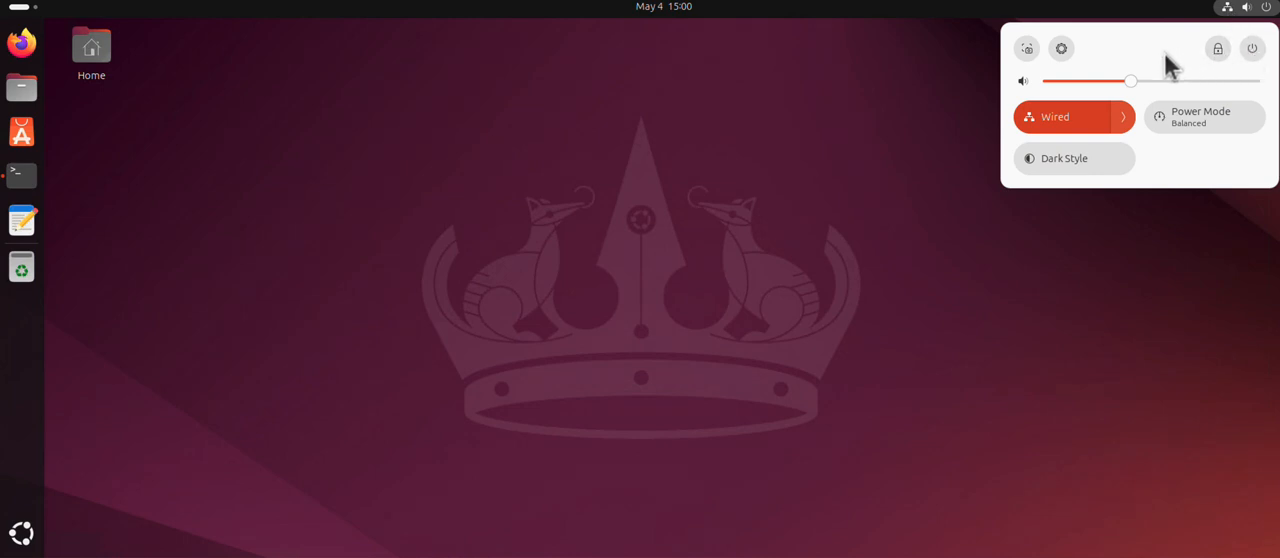
left_click(1060, 116)
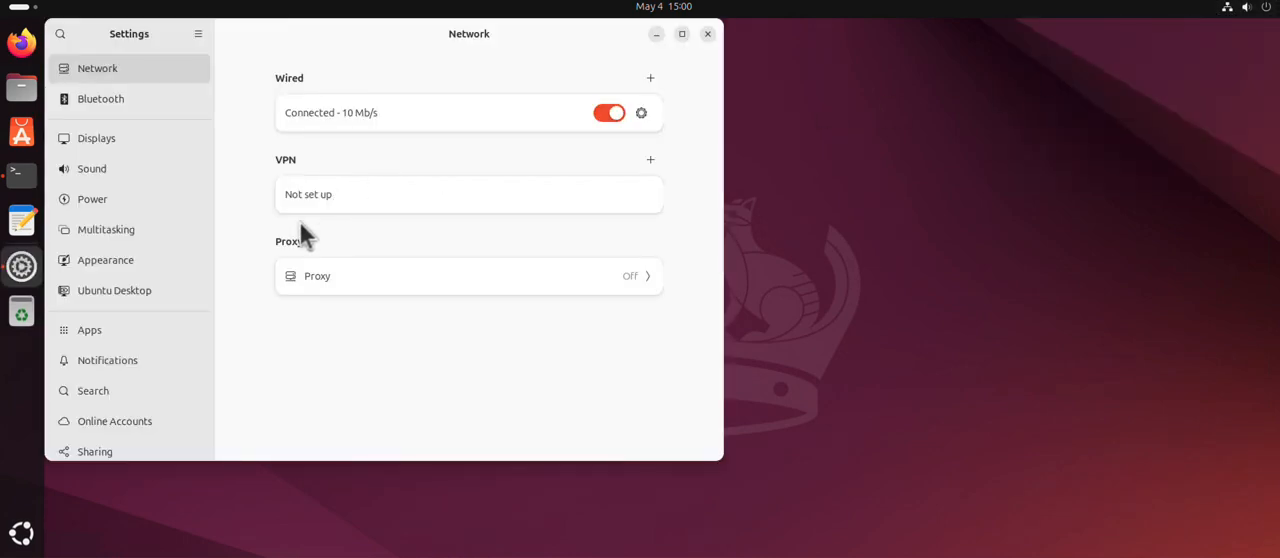
mouse_move(332, 112)
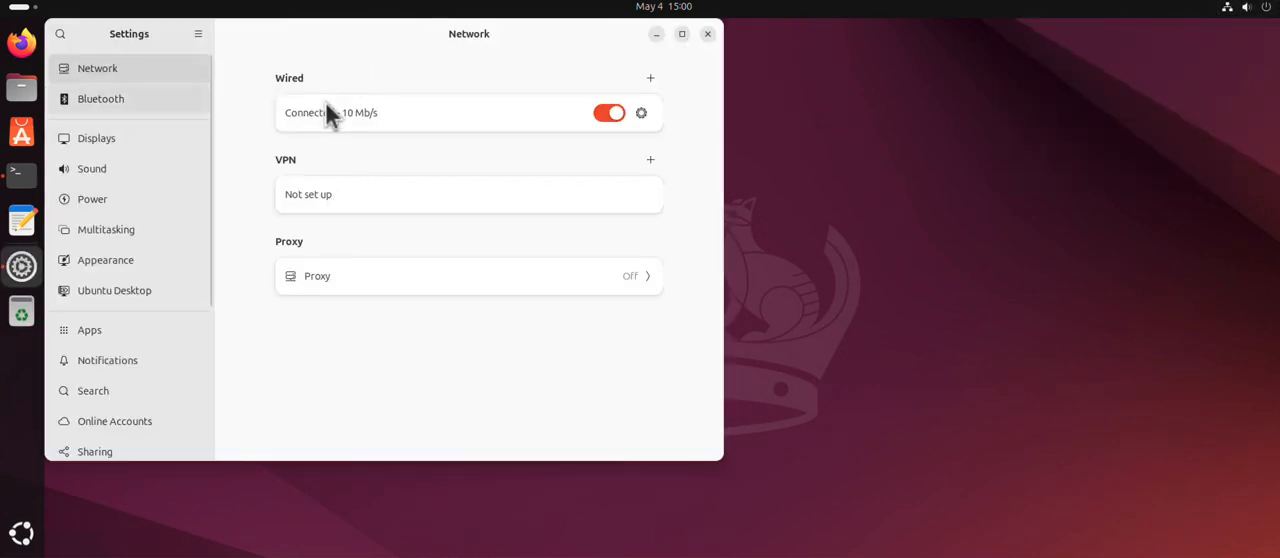
mouse_move(360, 98)
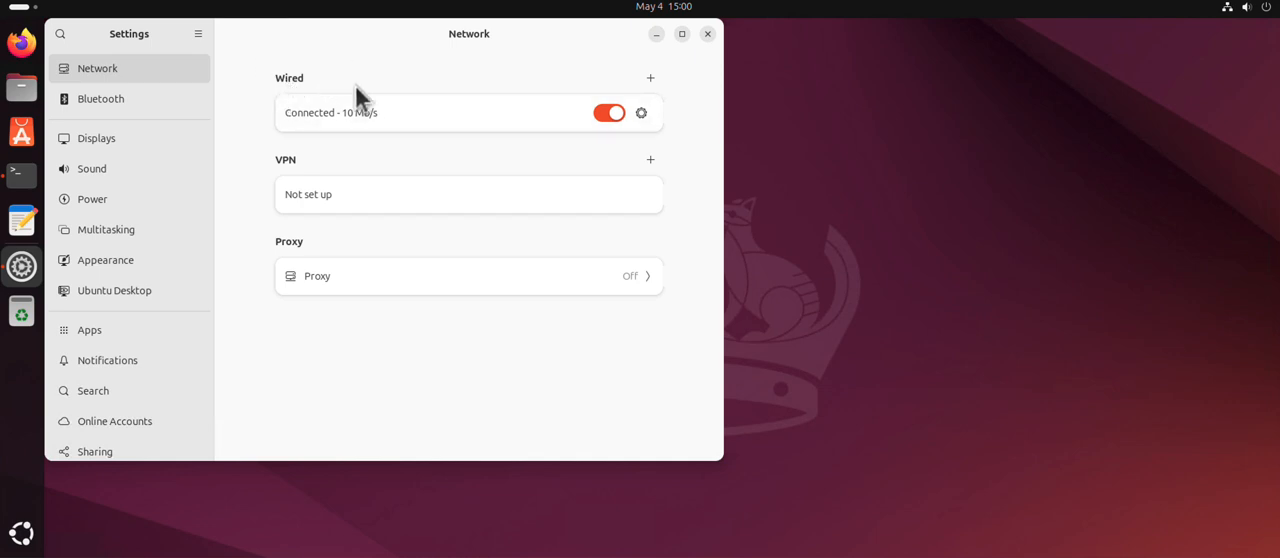
mouse_move(642, 112)
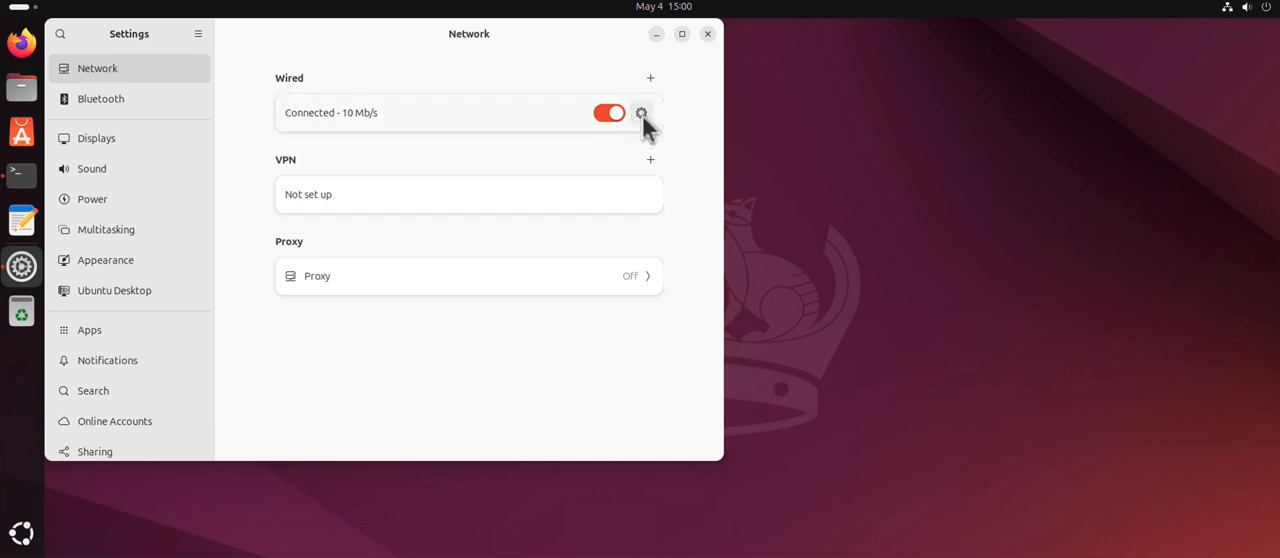
In the wired connection's IPv4 settings, keep manual addressing and append 4.4.4.4 to DNS
left_click(642, 112)
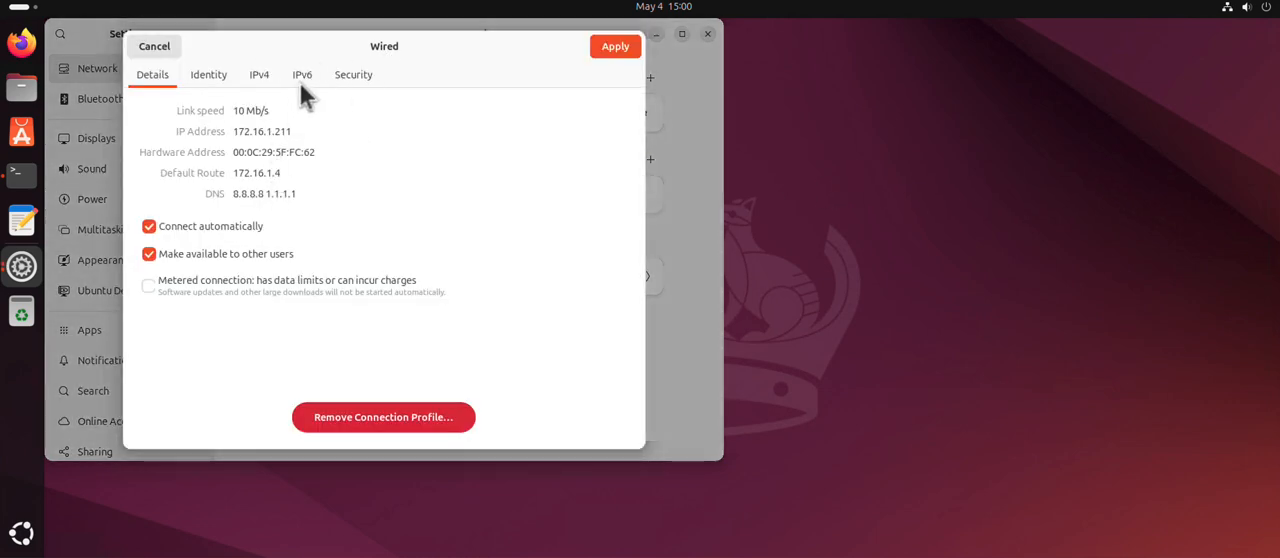
mouse_move(300, 220)
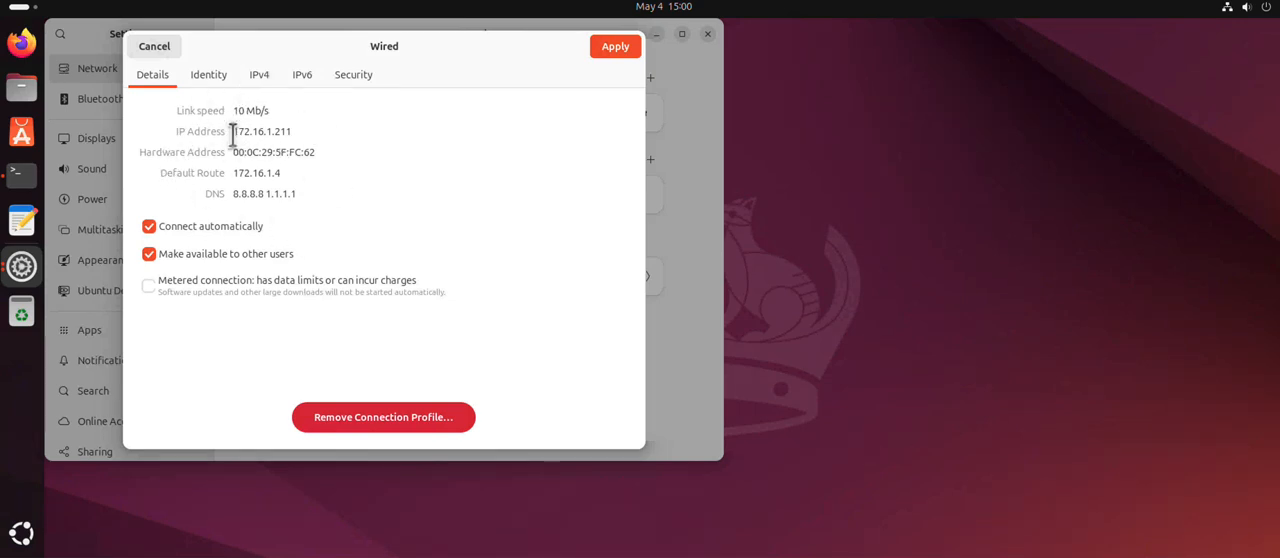
mouse_move(283, 180)
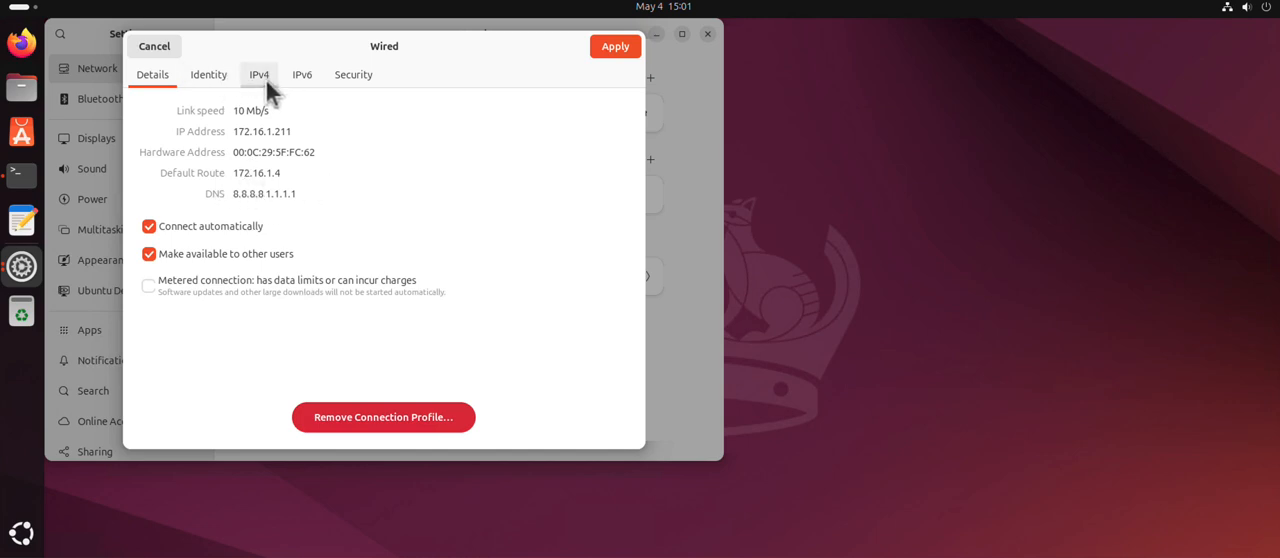
left_click(259, 74)
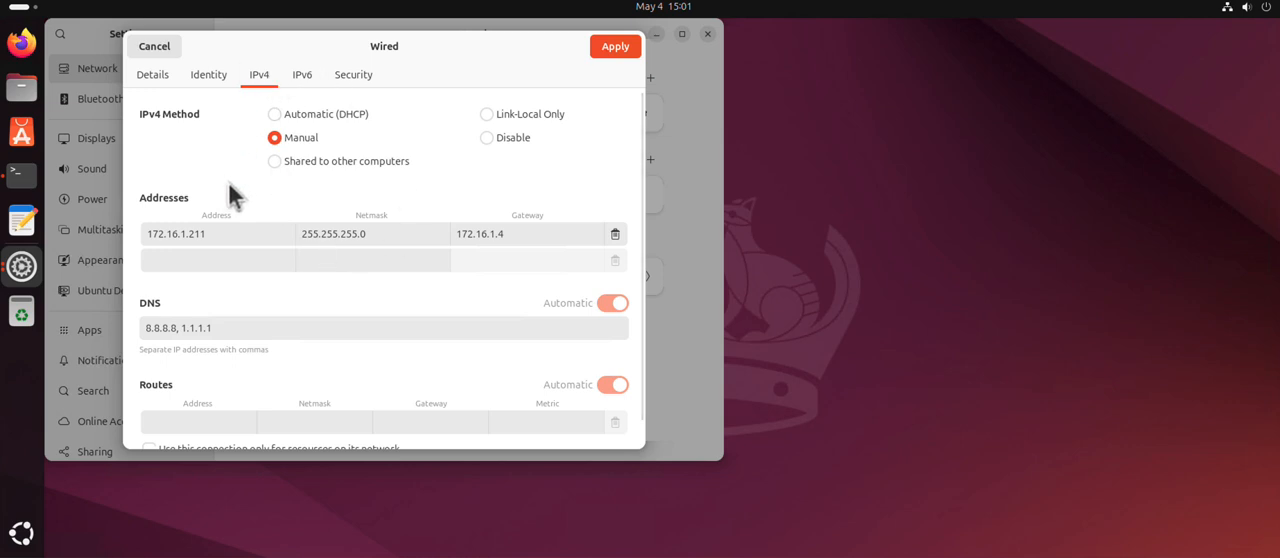
mouse_move(283, 175)
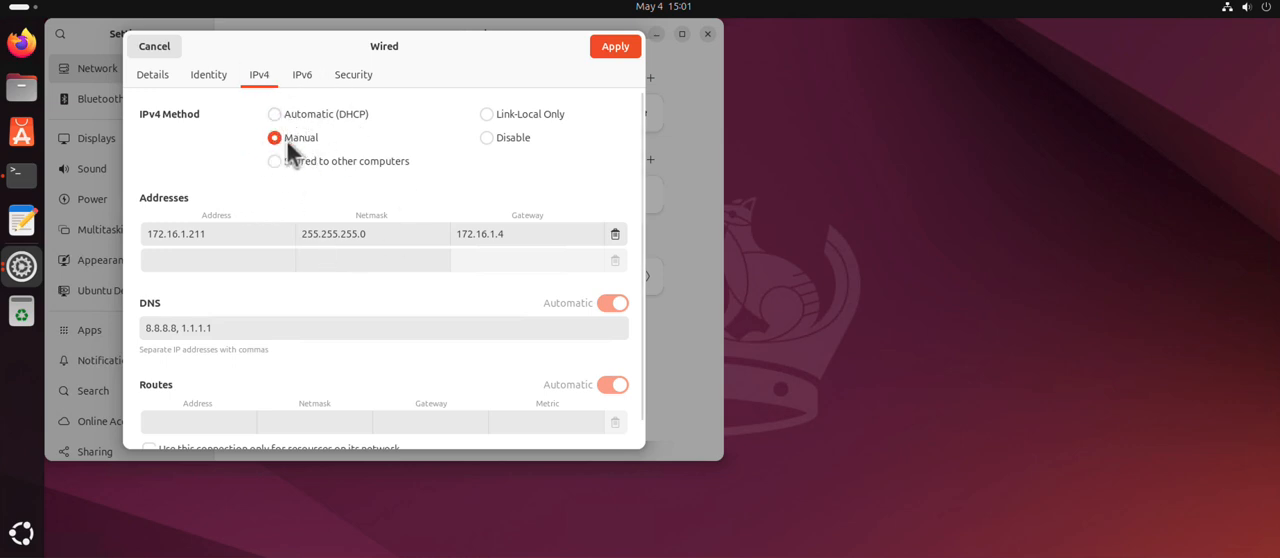
left_click(216, 233)
type("2")
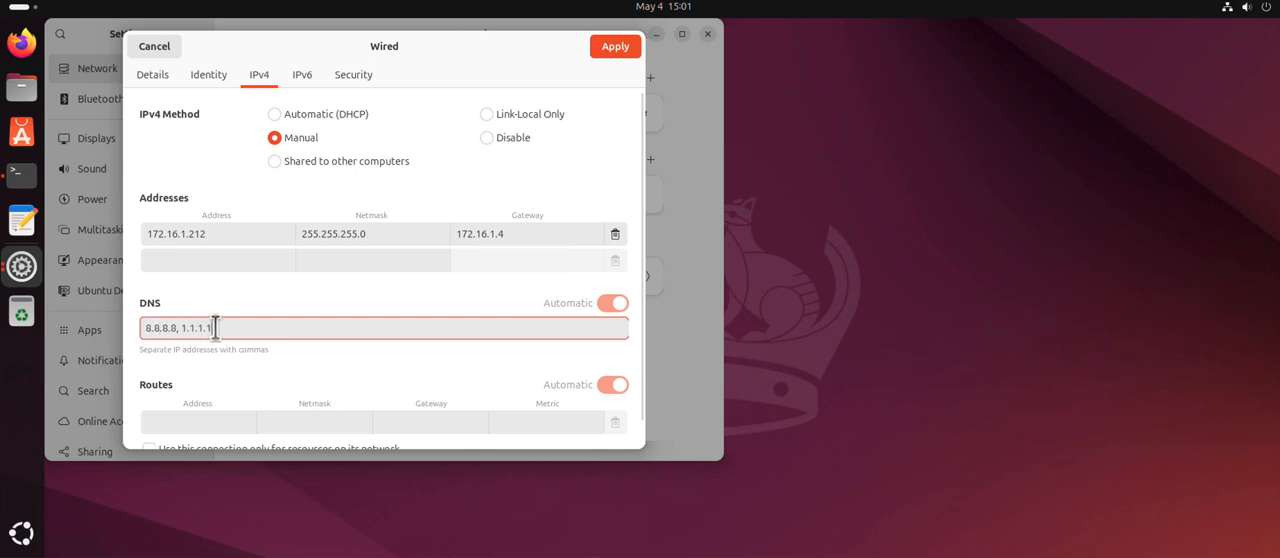
type(", 4")
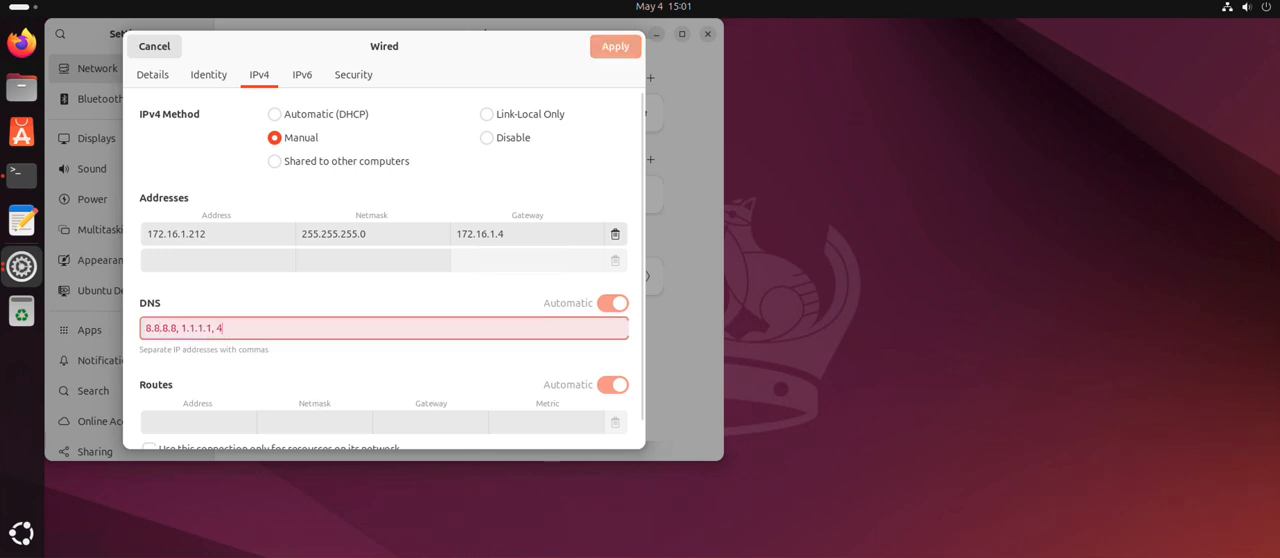
type(".4.4")
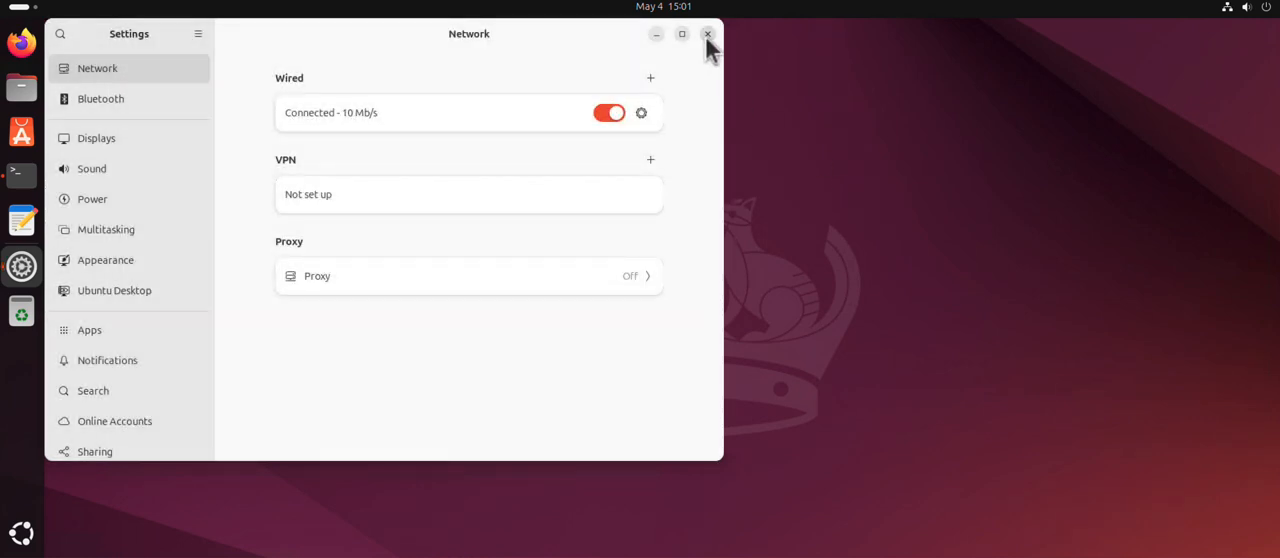
Close Settings, check ens33 shows 172.16.1.212/24 in the terminal, then minimize it
left_click(708, 33)
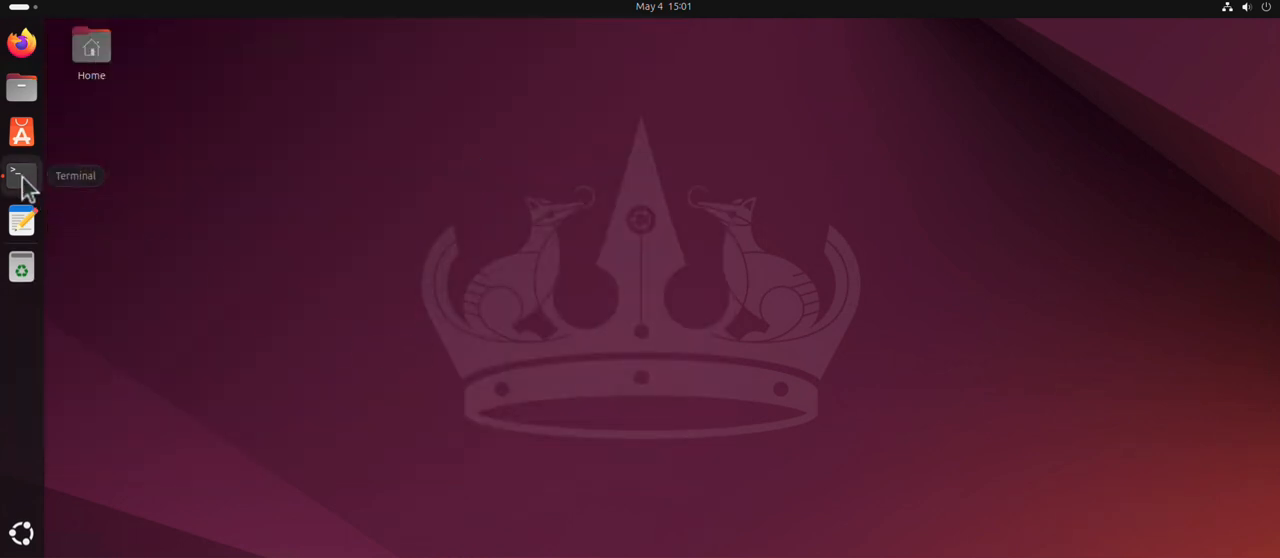
left_click(21, 175)
type("ip address")
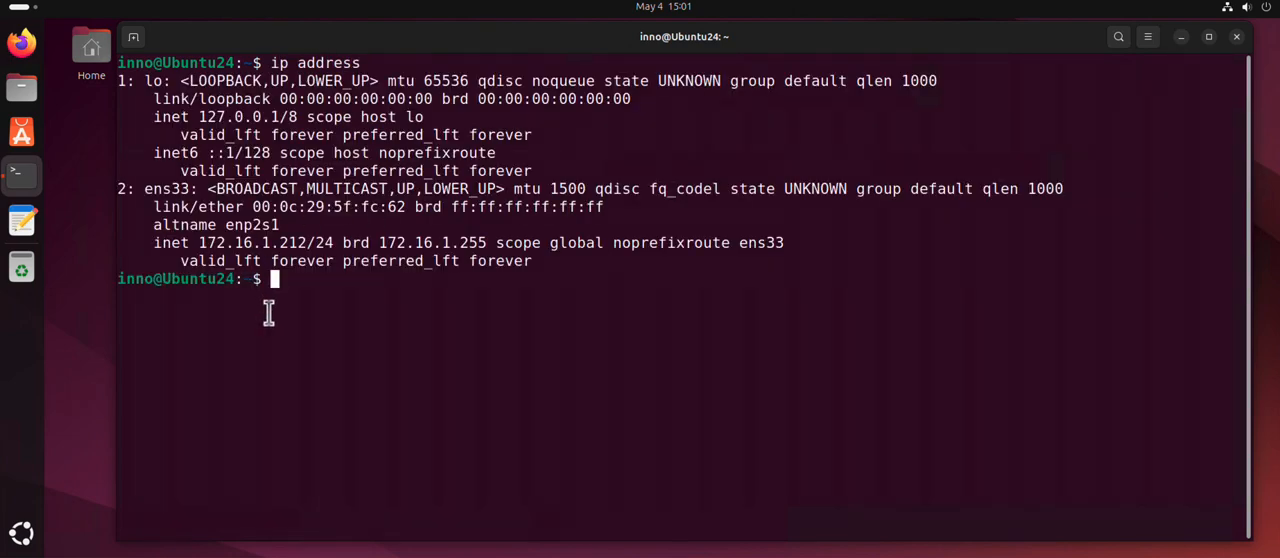
double_click(253, 242)
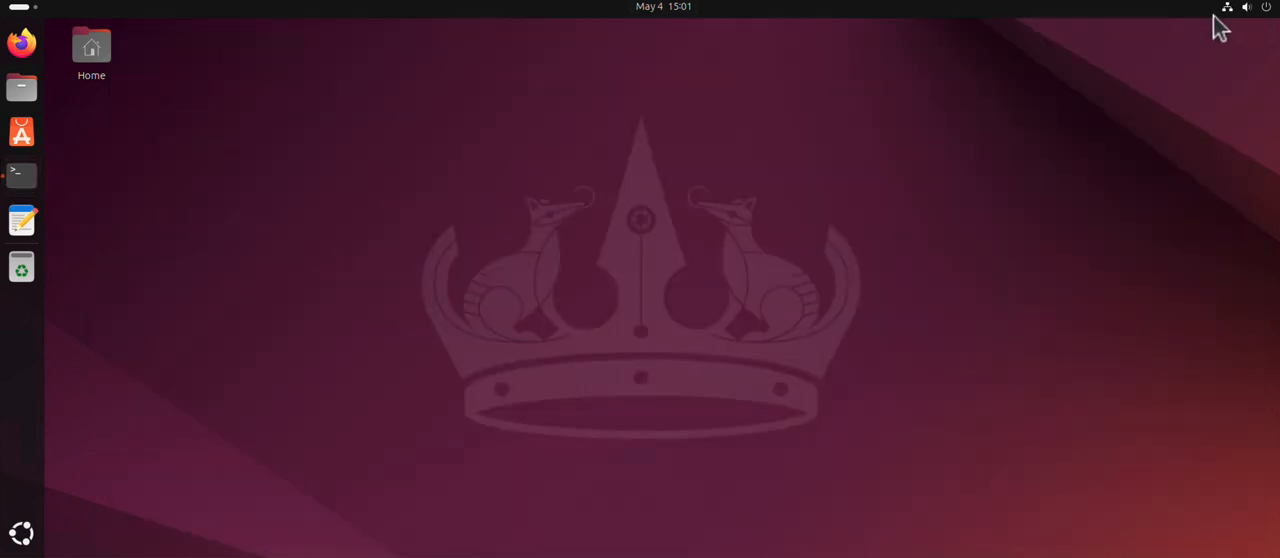
Switch the wired IPv4 method to Automatic (DHCP), getting 172.16.1.105, and remove the custom DNS entries
left_click(1227, 7)
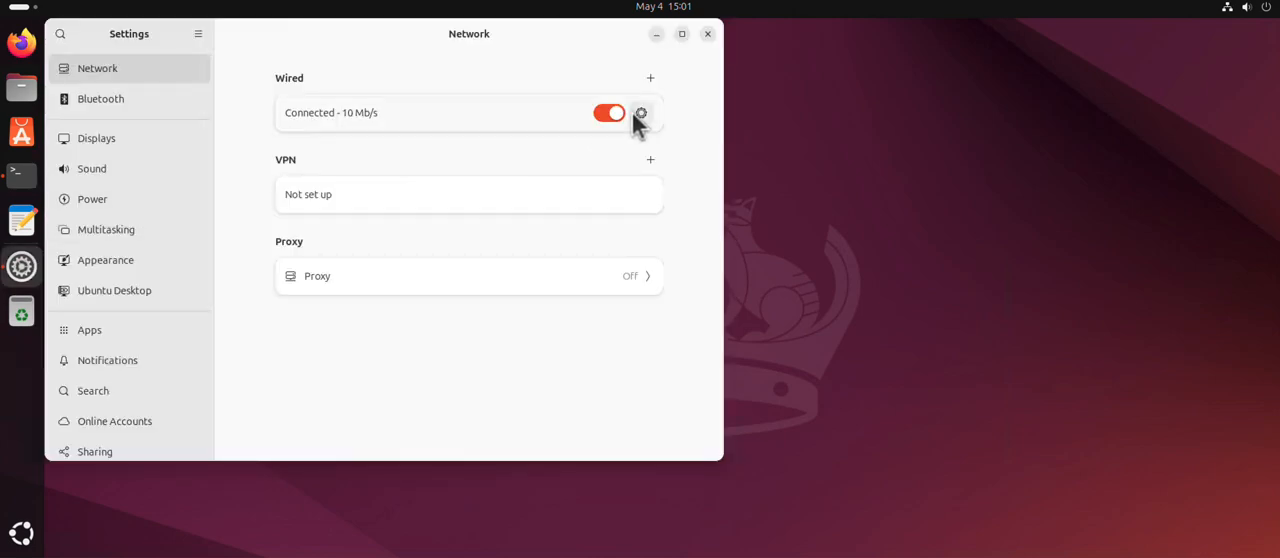
left_click(641, 112)
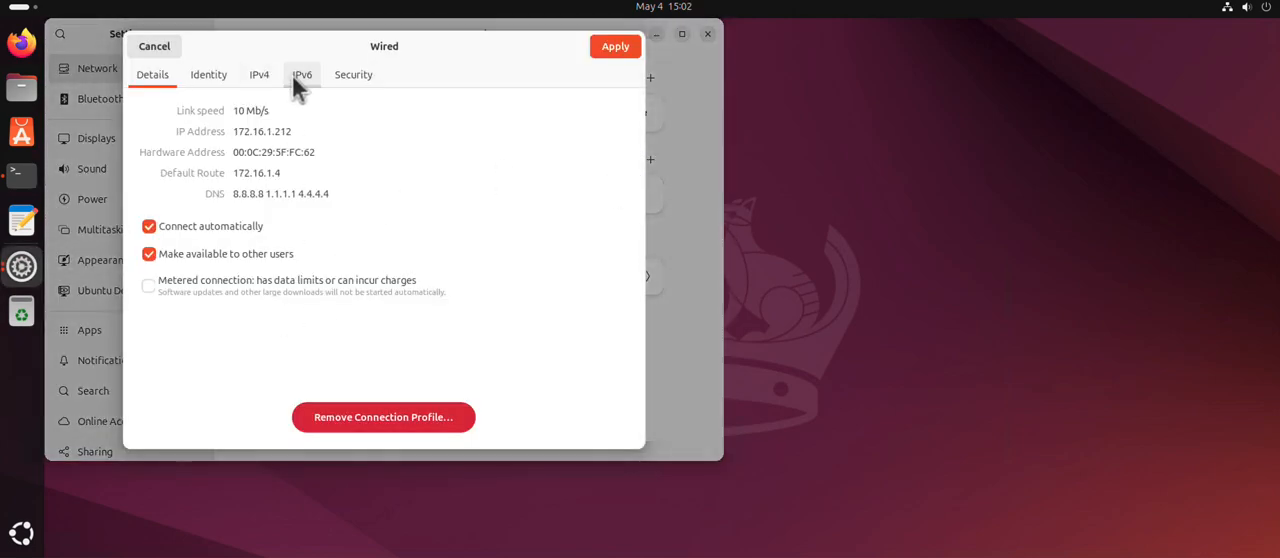
left_click(259, 74)
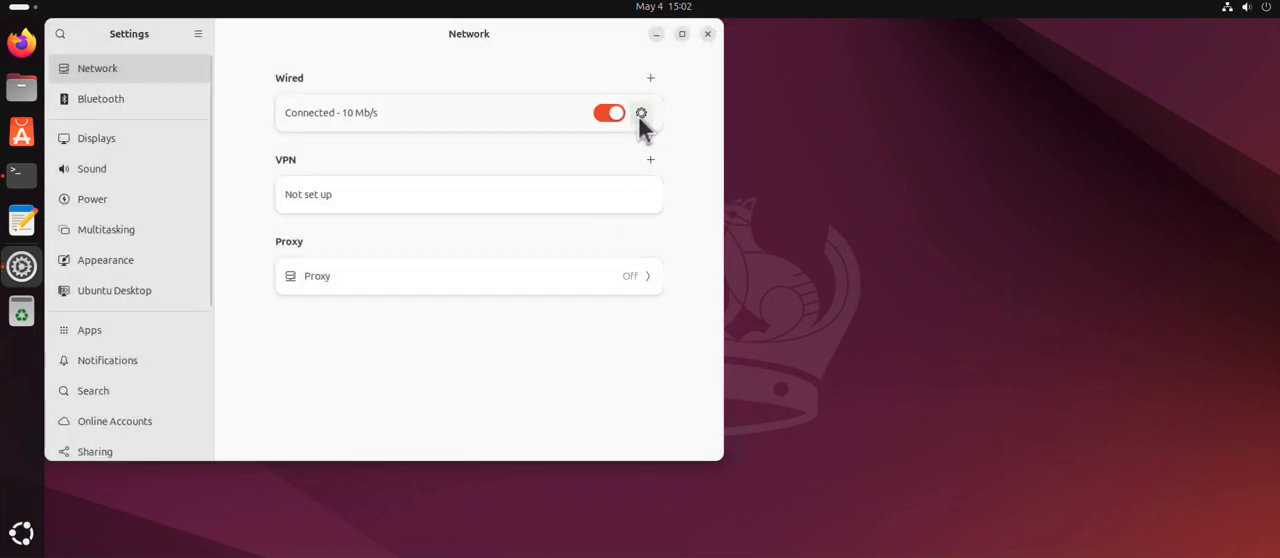
left_click(641, 112)
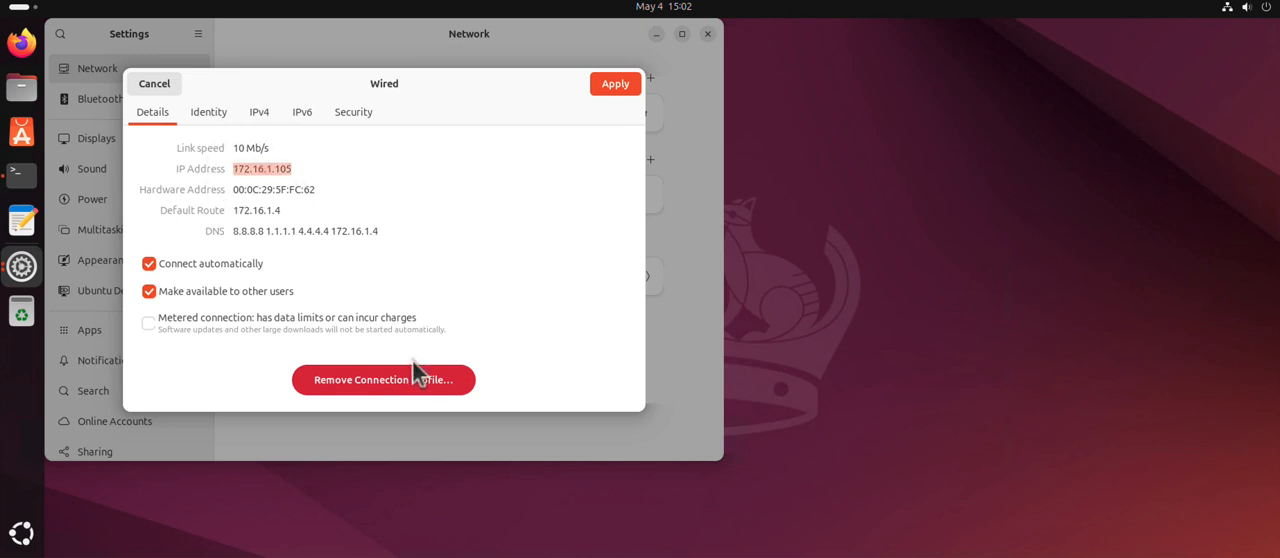
left_click(259, 111)
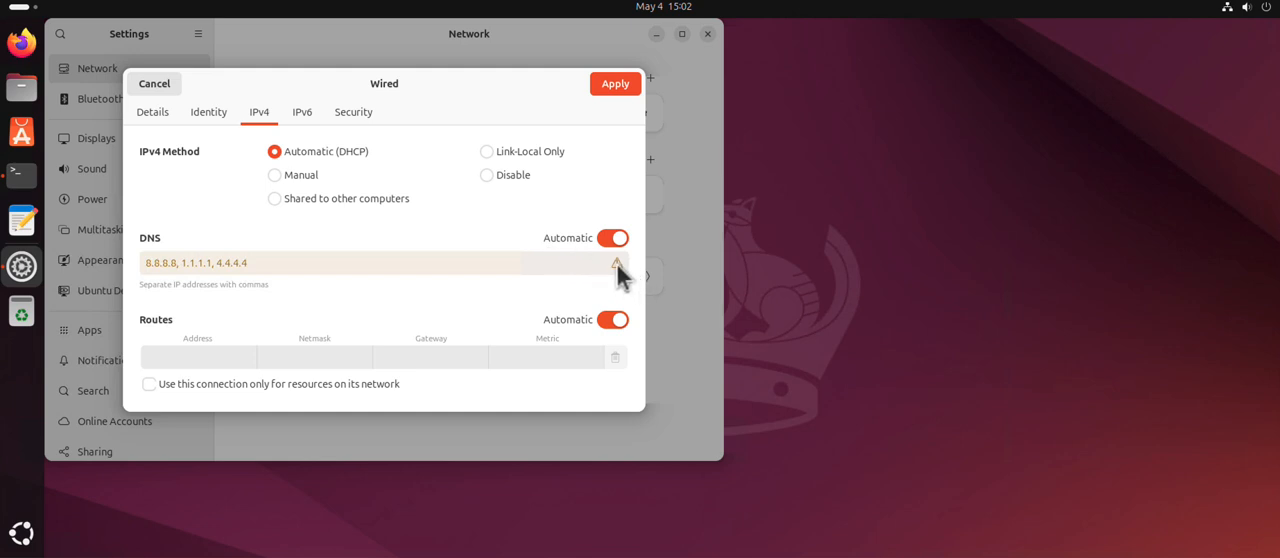
mouse_move(618, 264)
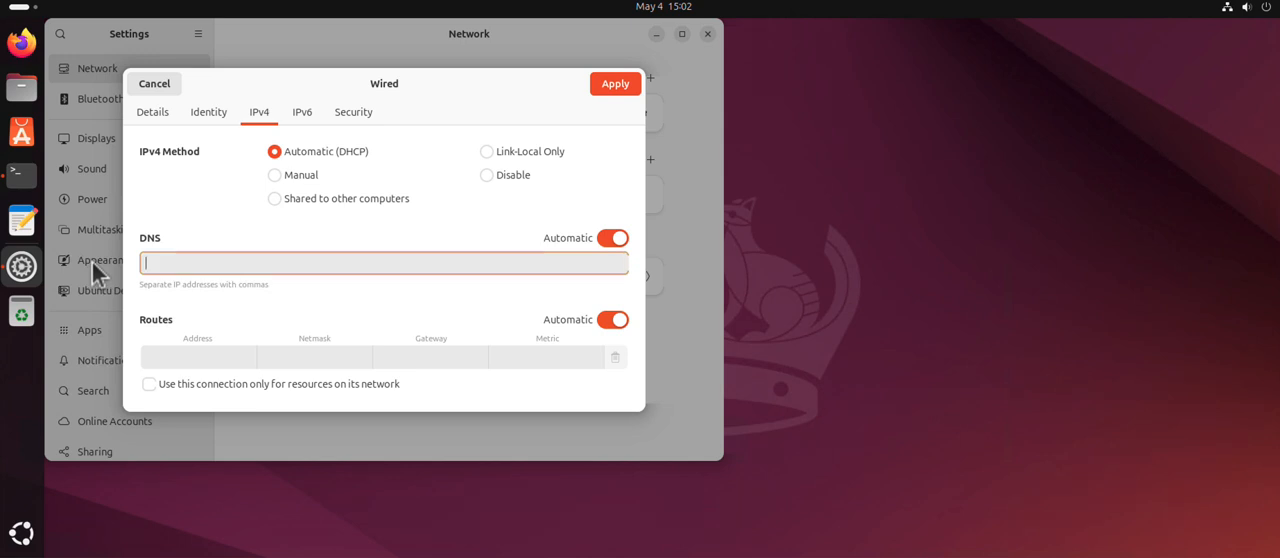
Return to the terminal to run 'ip address' and see ens33 at 172.16.1.105/24
left_click(154, 83)
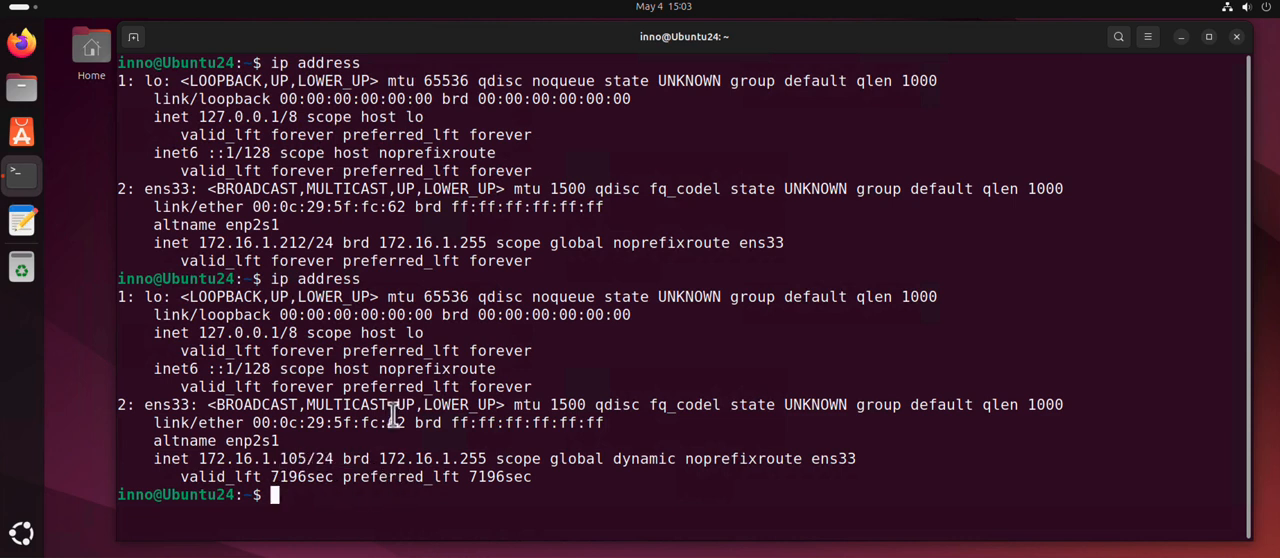
mouse_move(535, 300)
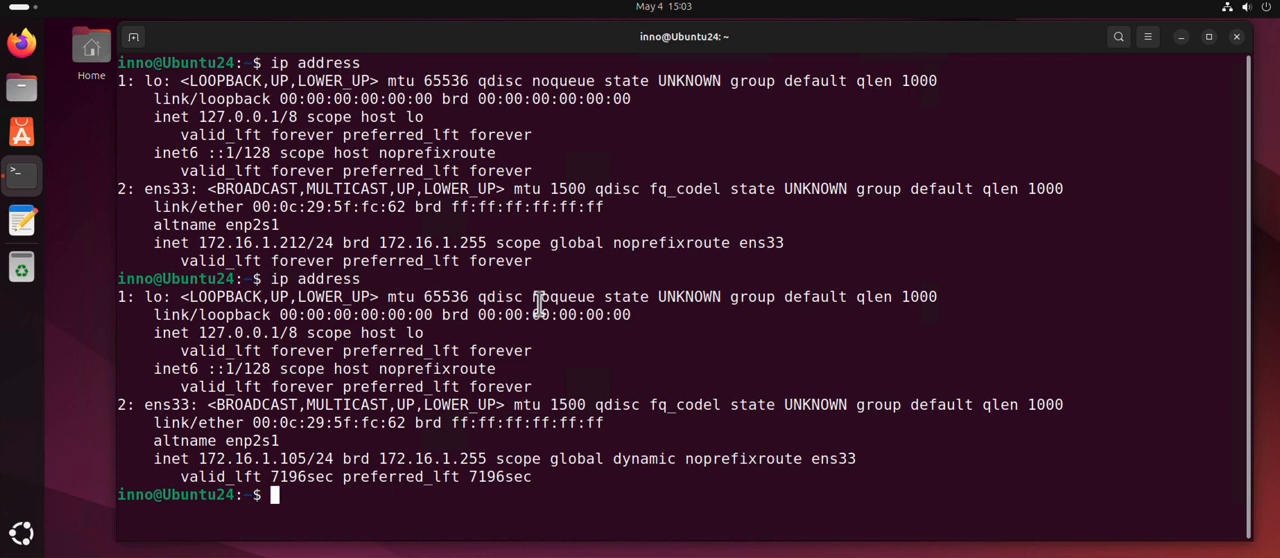
mouse_move(720, 317)
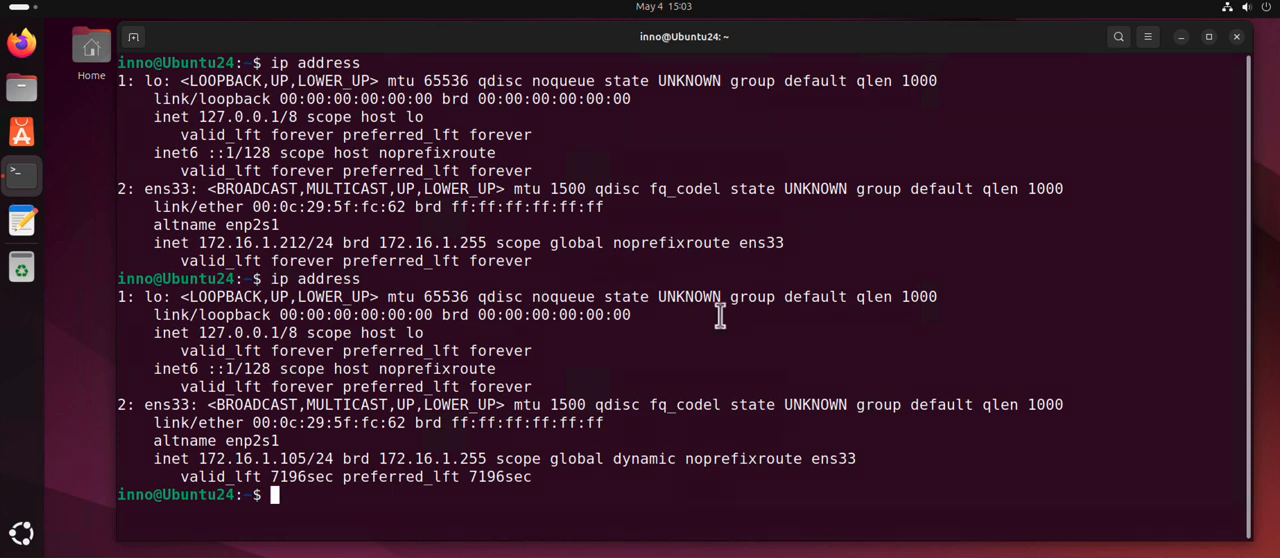
mouse_move(719, 315)
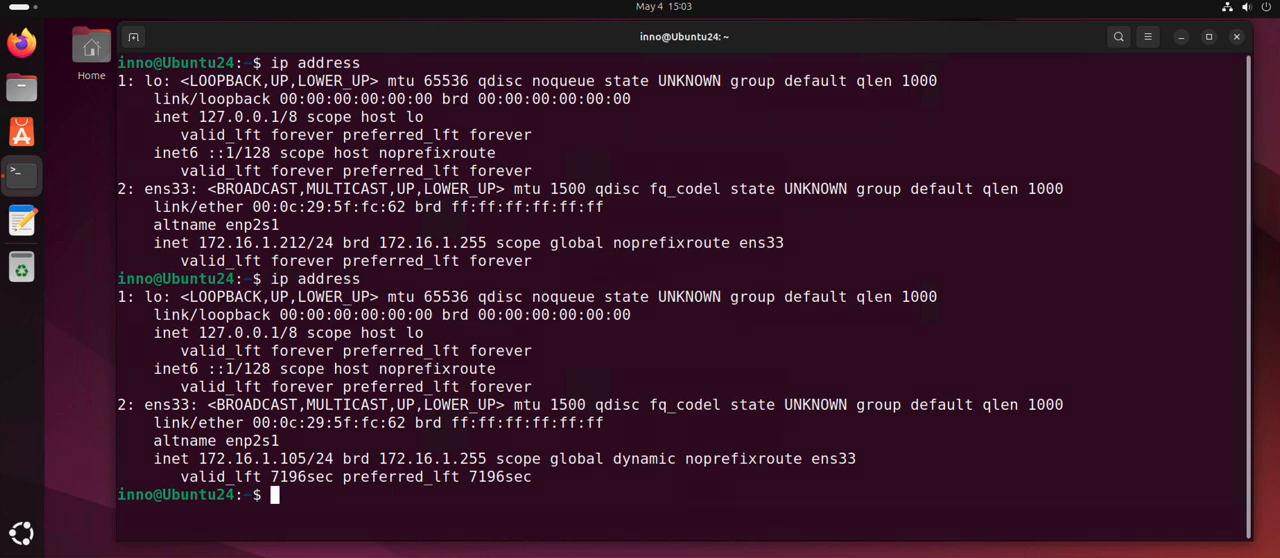